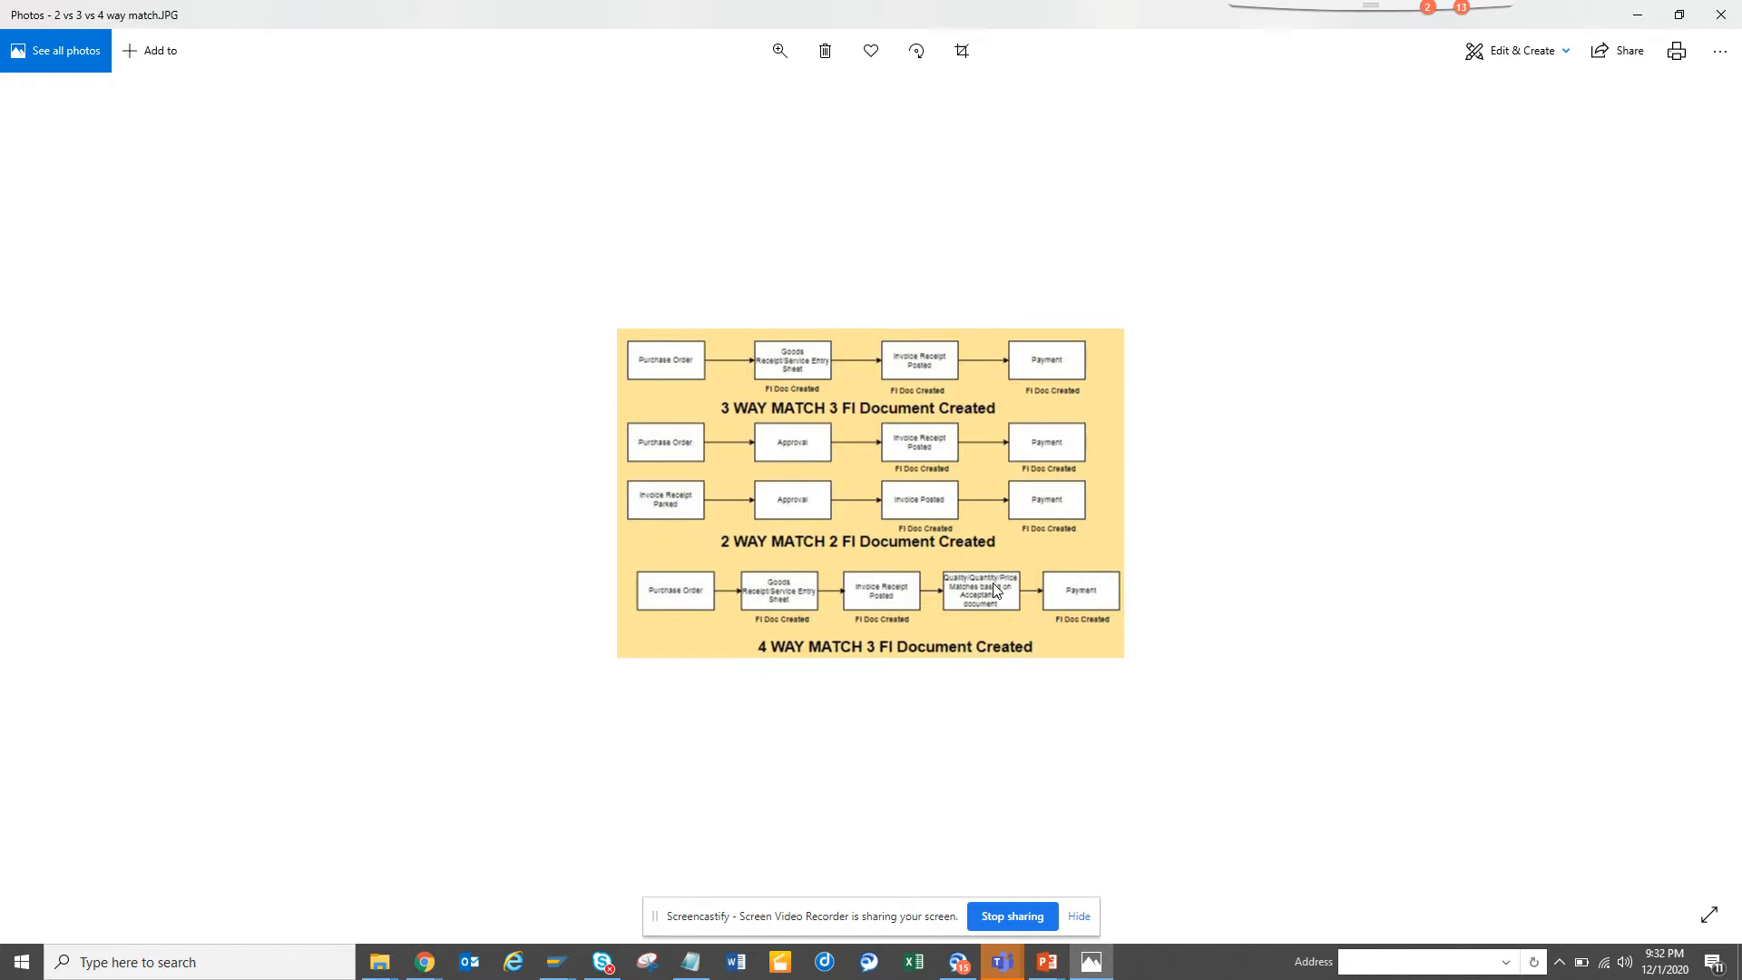
pyautogui.moveTo(827, 155)
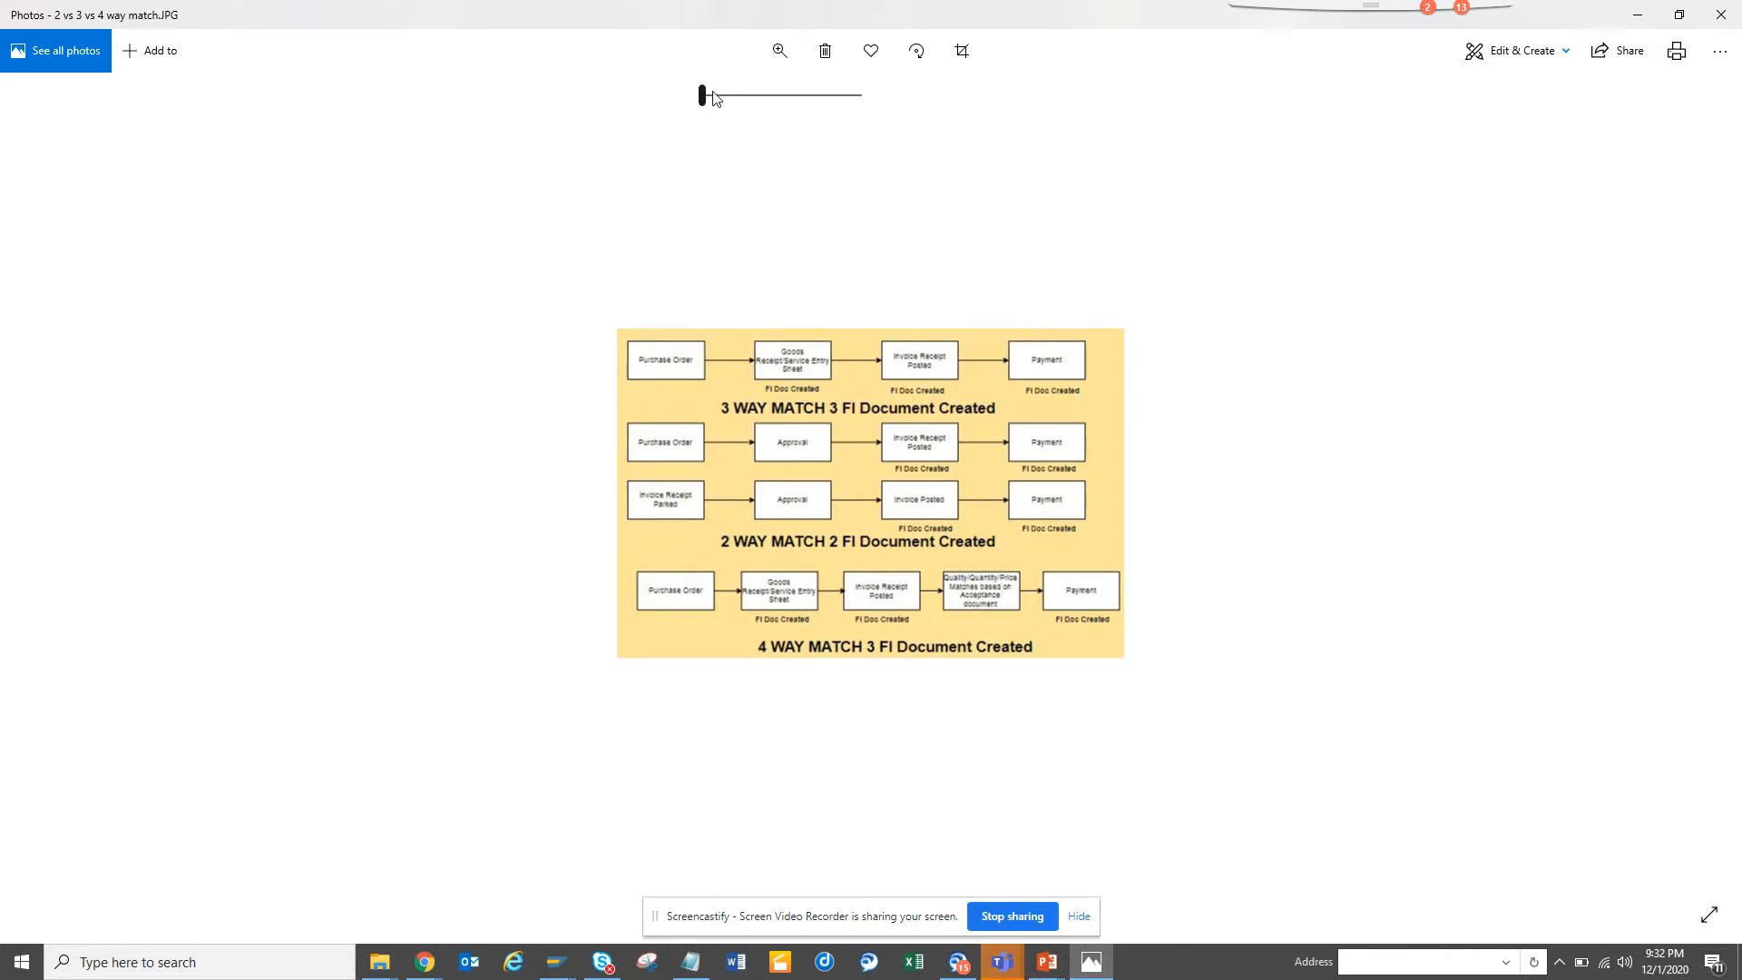
# - Zoom into the procurement flowchart until its box labels and FI document notes are readable
pyautogui.moveTo(702, 95); pyautogui.dragTo(761, 96)
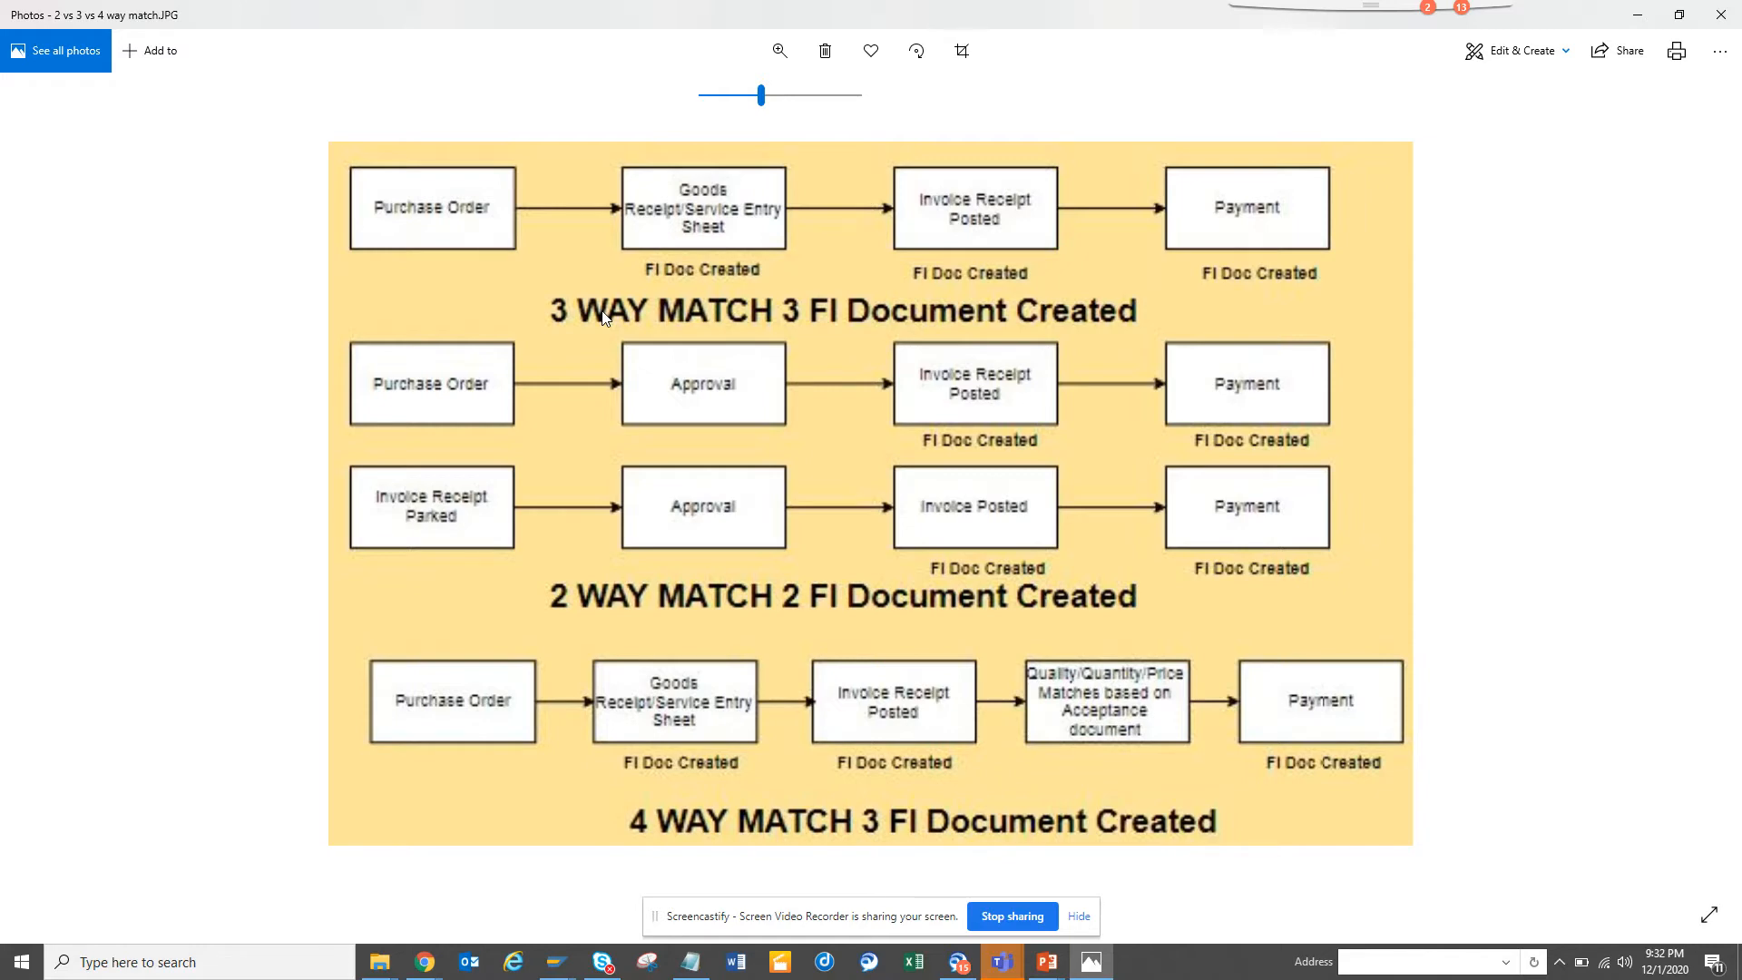
pyautogui.moveTo(422, 233)
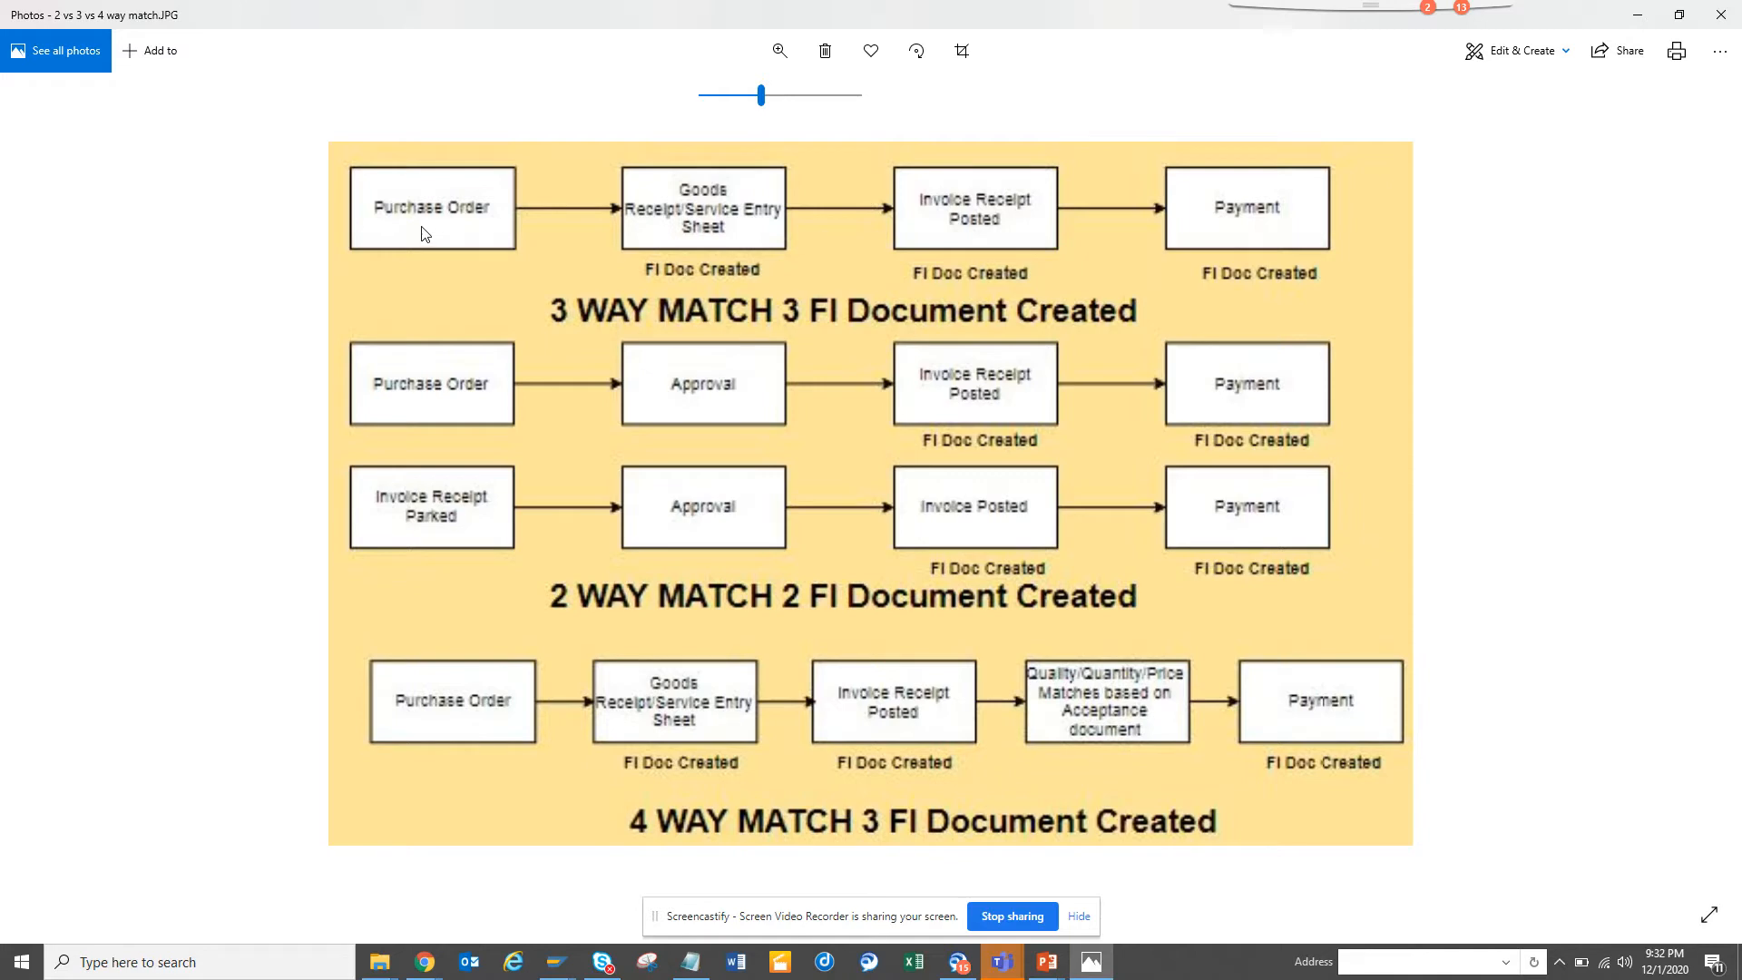
pyautogui.moveTo(698, 228)
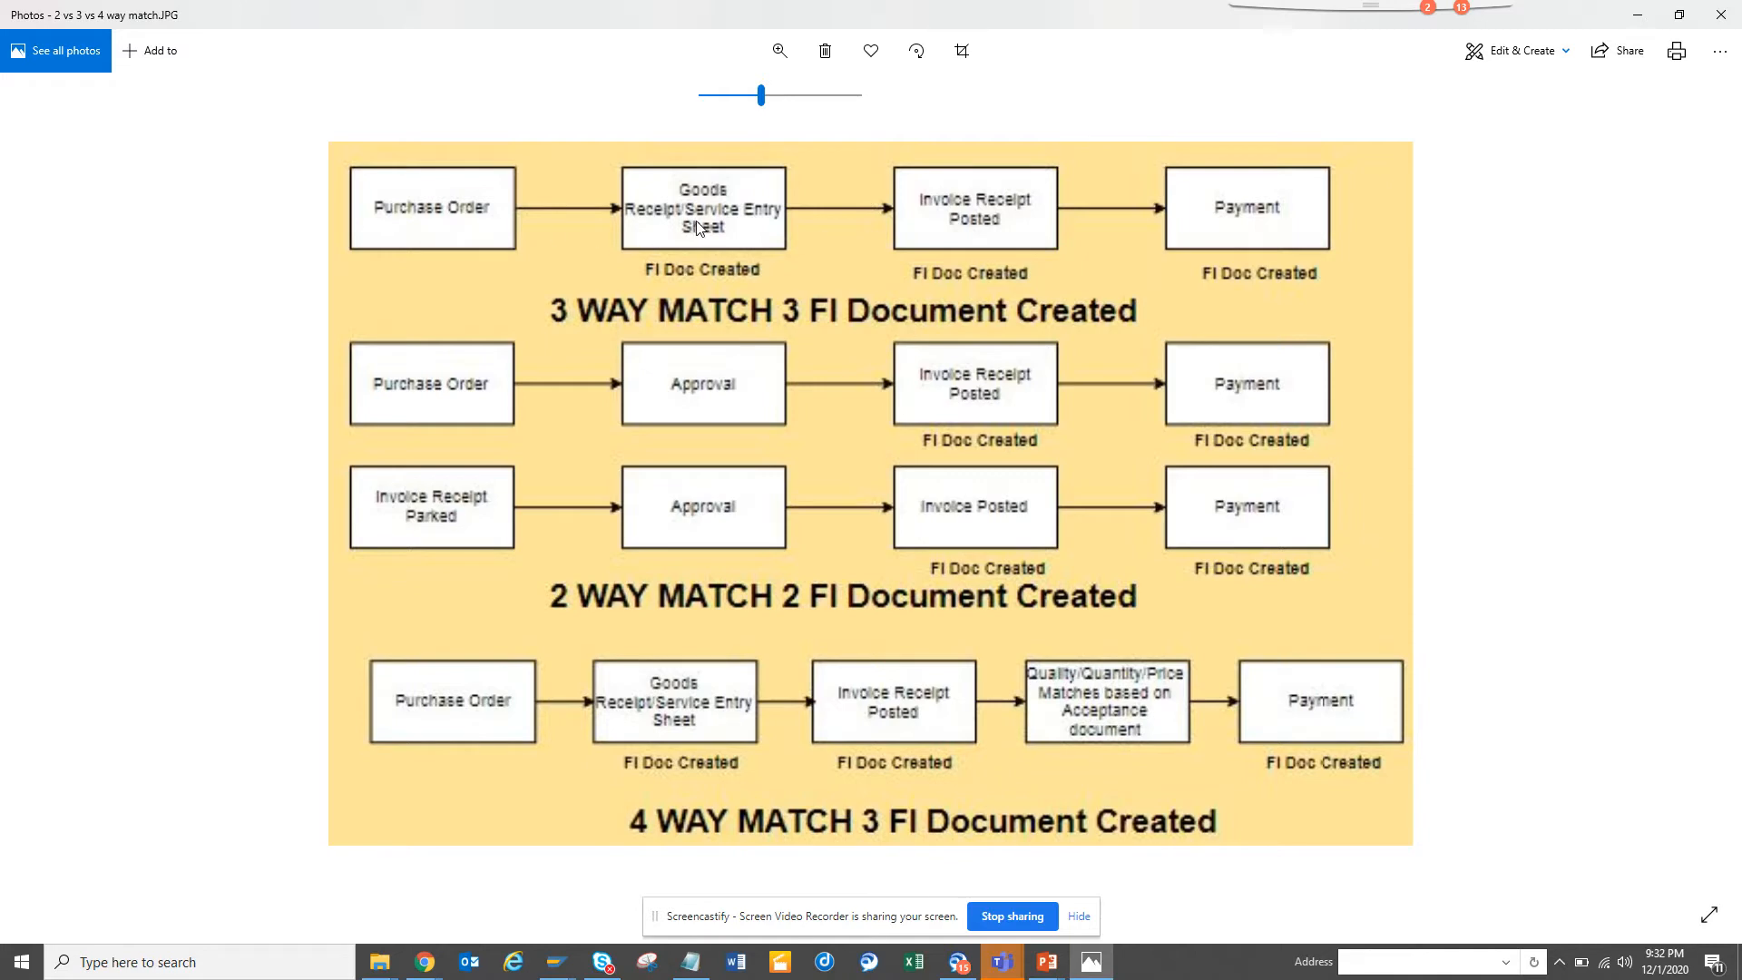
pyautogui.moveTo(742, 214)
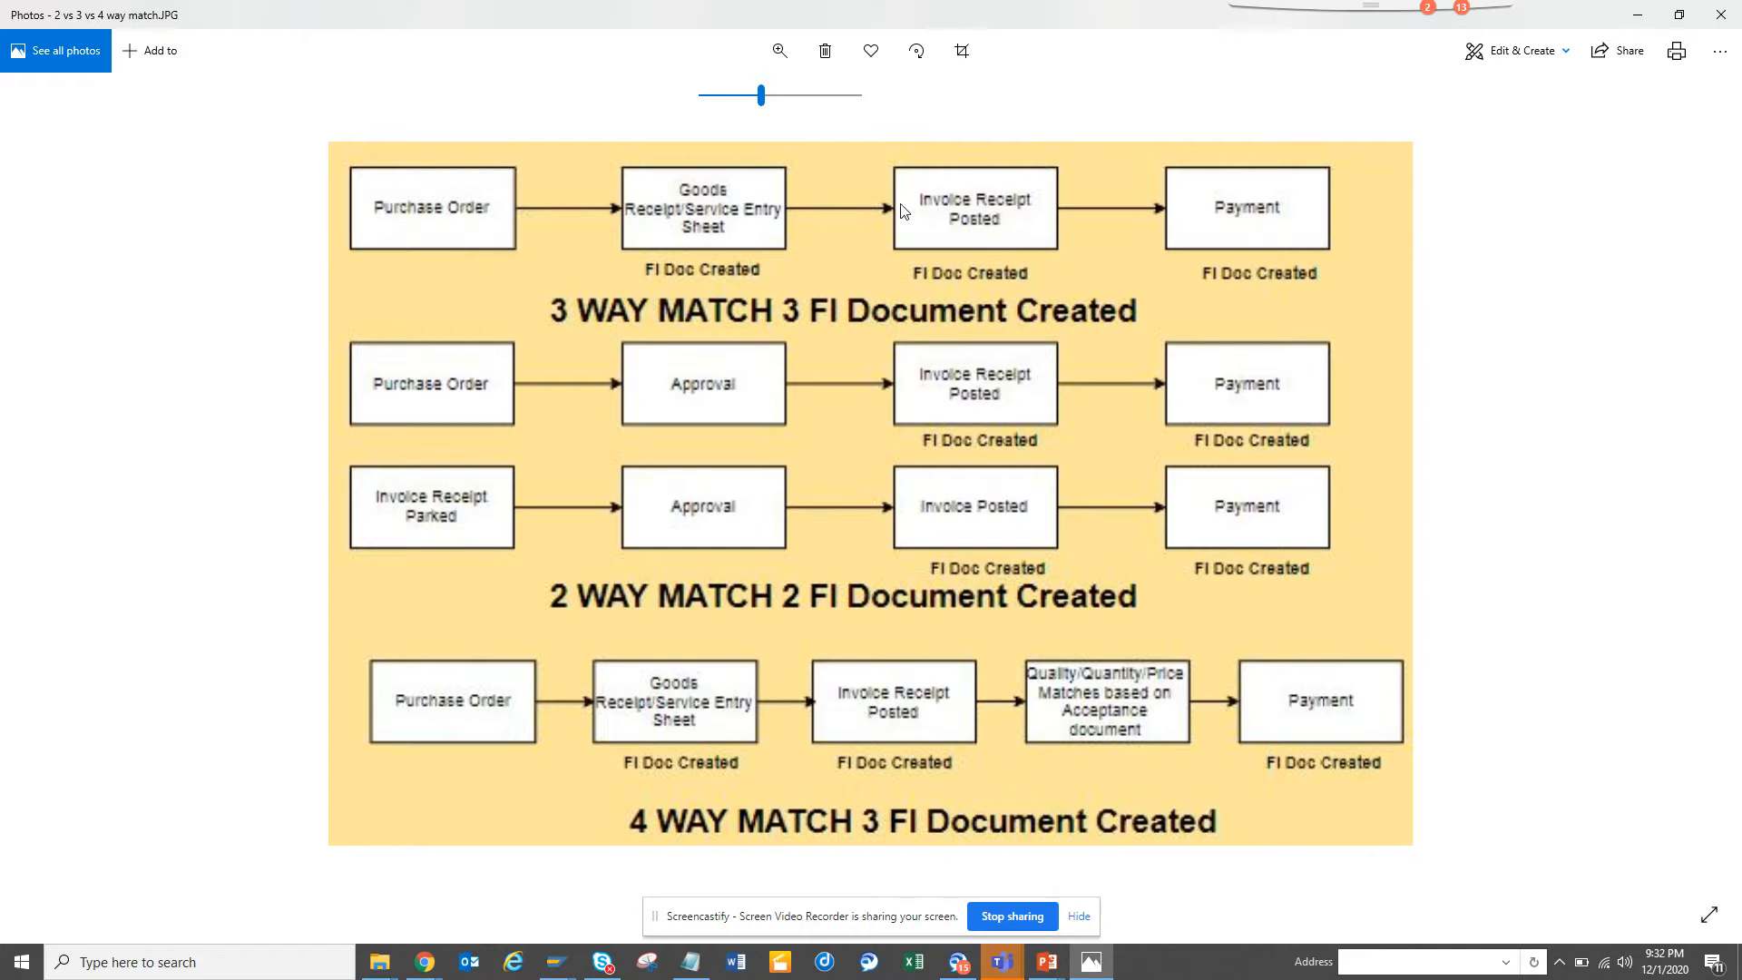
pyautogui.moveTo(648, 202)
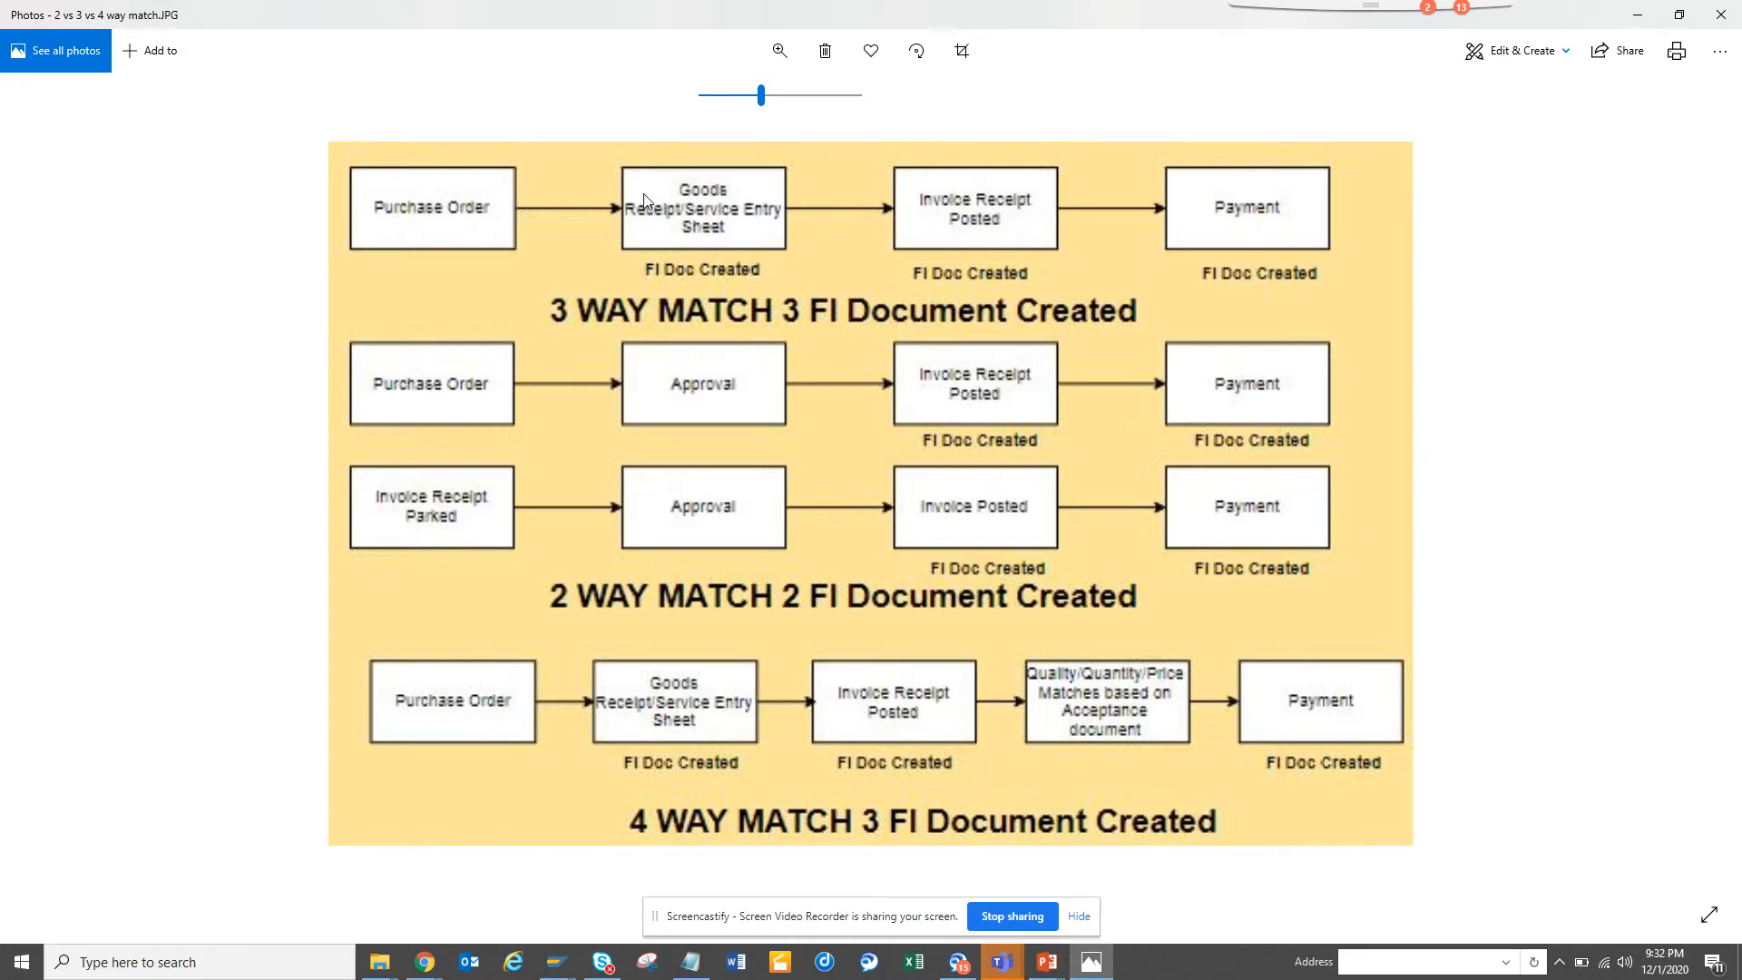
pyautogui.moveTo(401, 213)
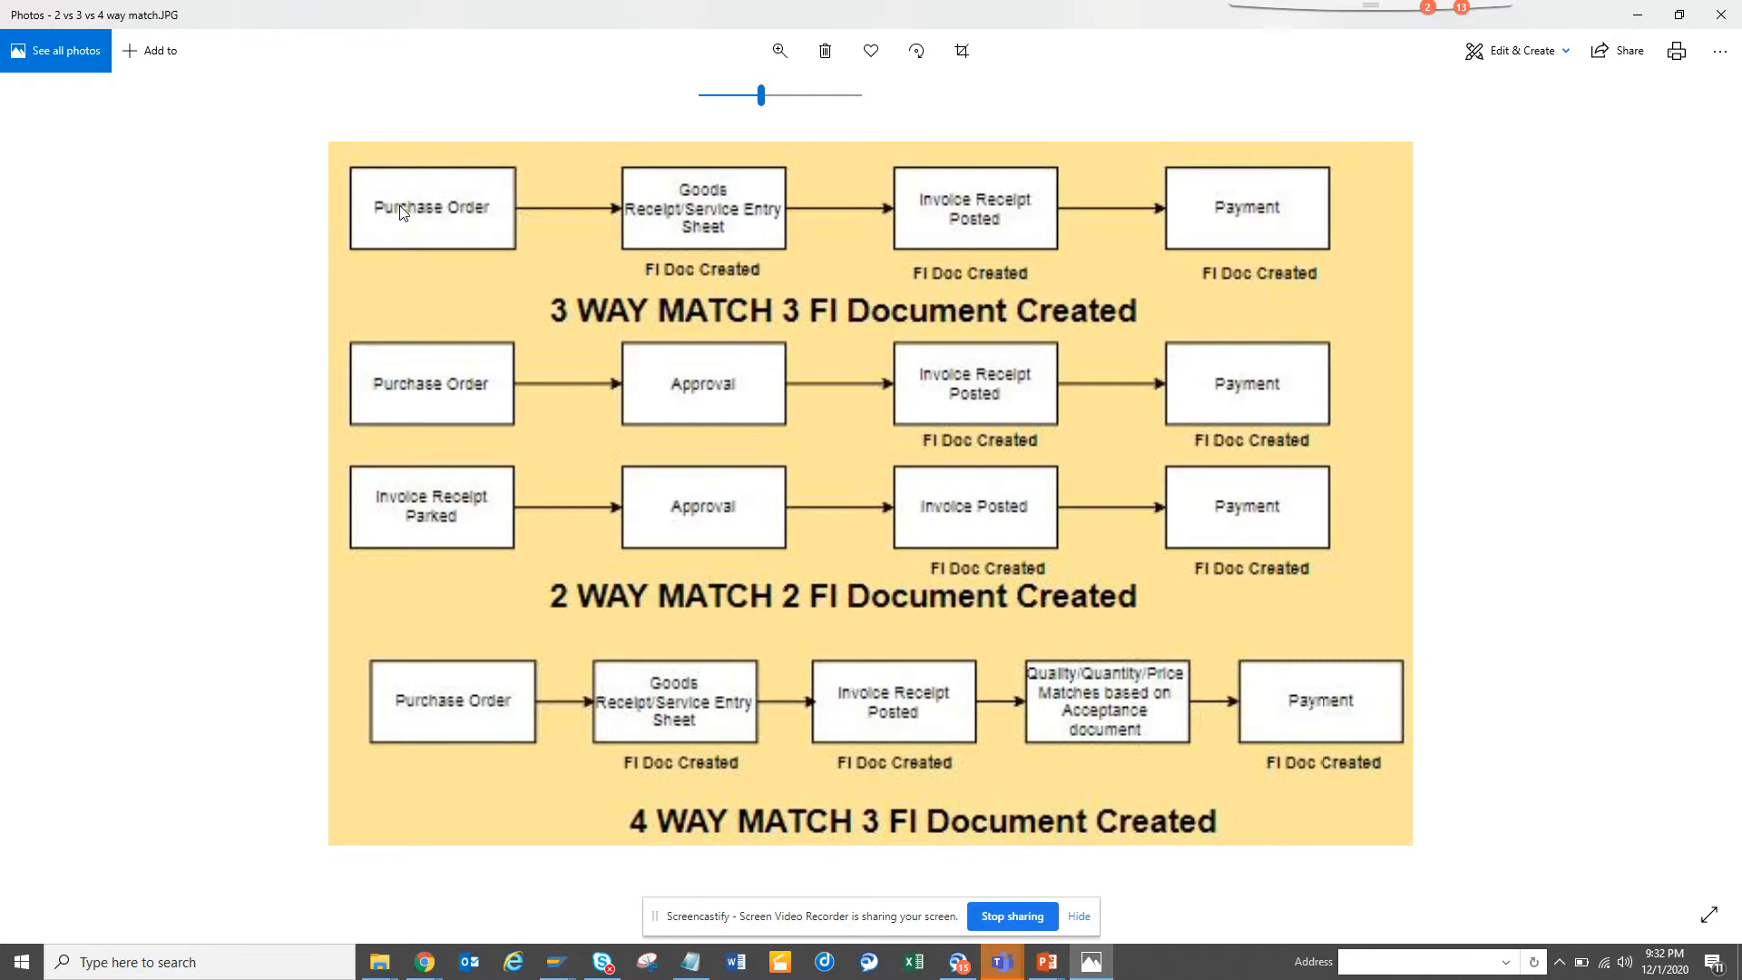
pyautogui.moveTo(791, 224)
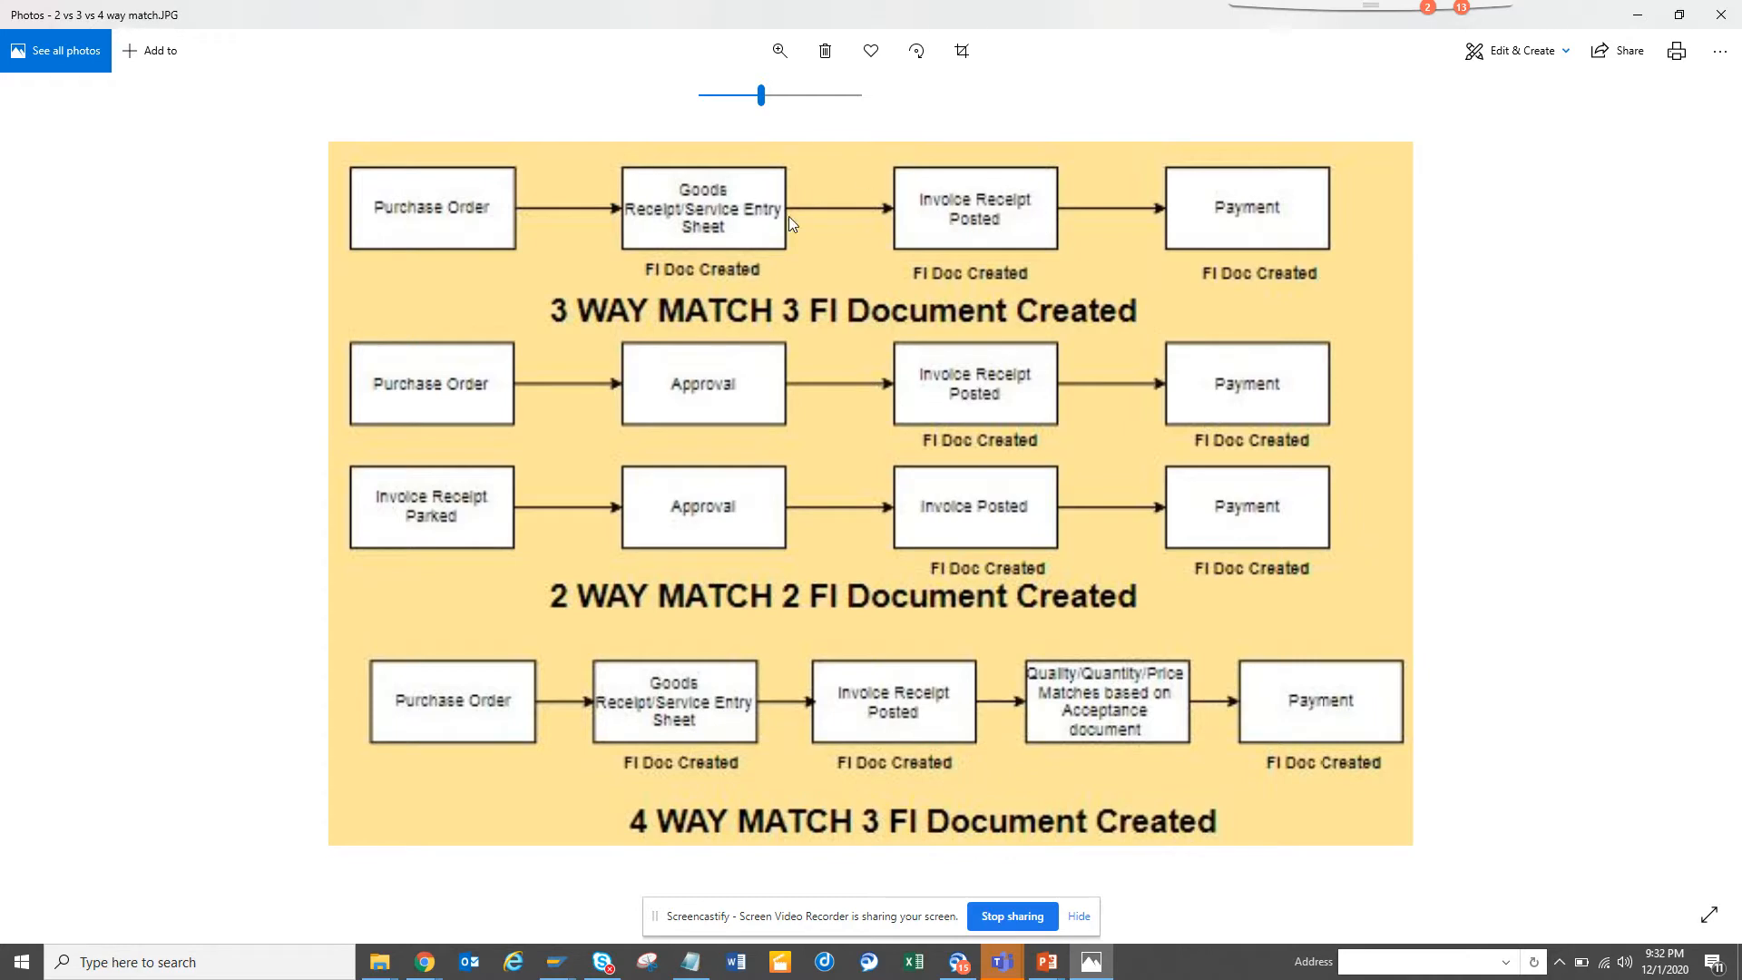
pyautogui.moveTo(550, 306)
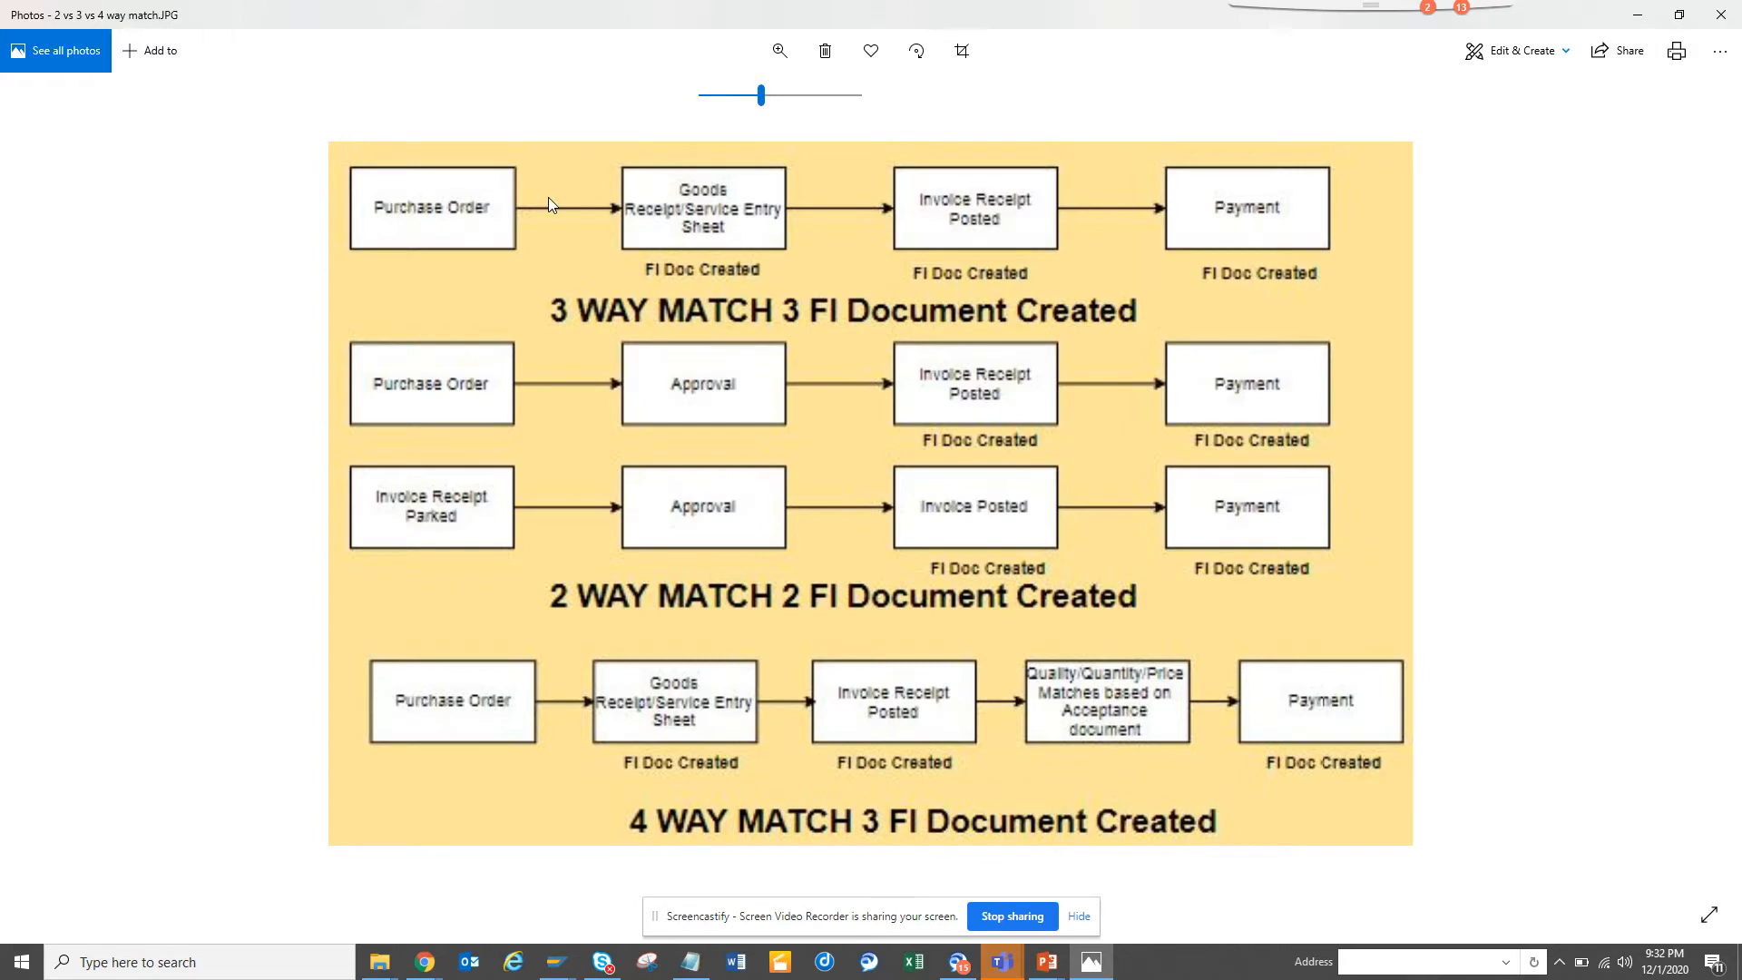
pyautogui.moveTo(717, 185)
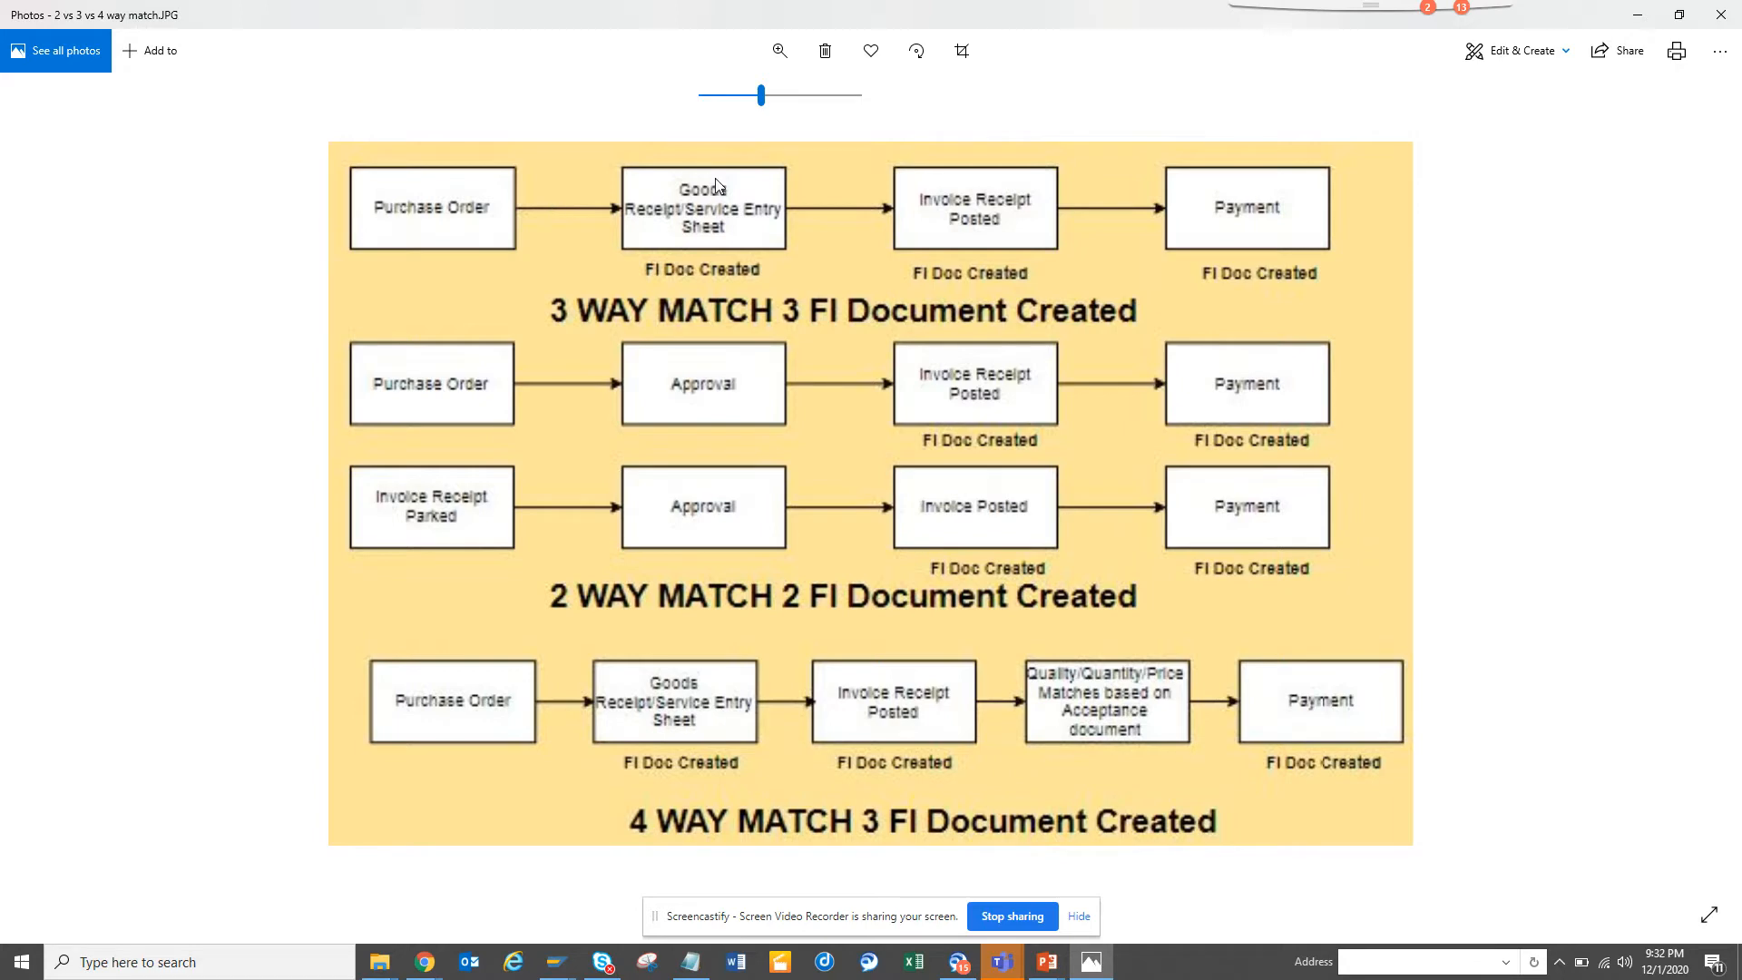
pyautogui.moveTo(764, 201)
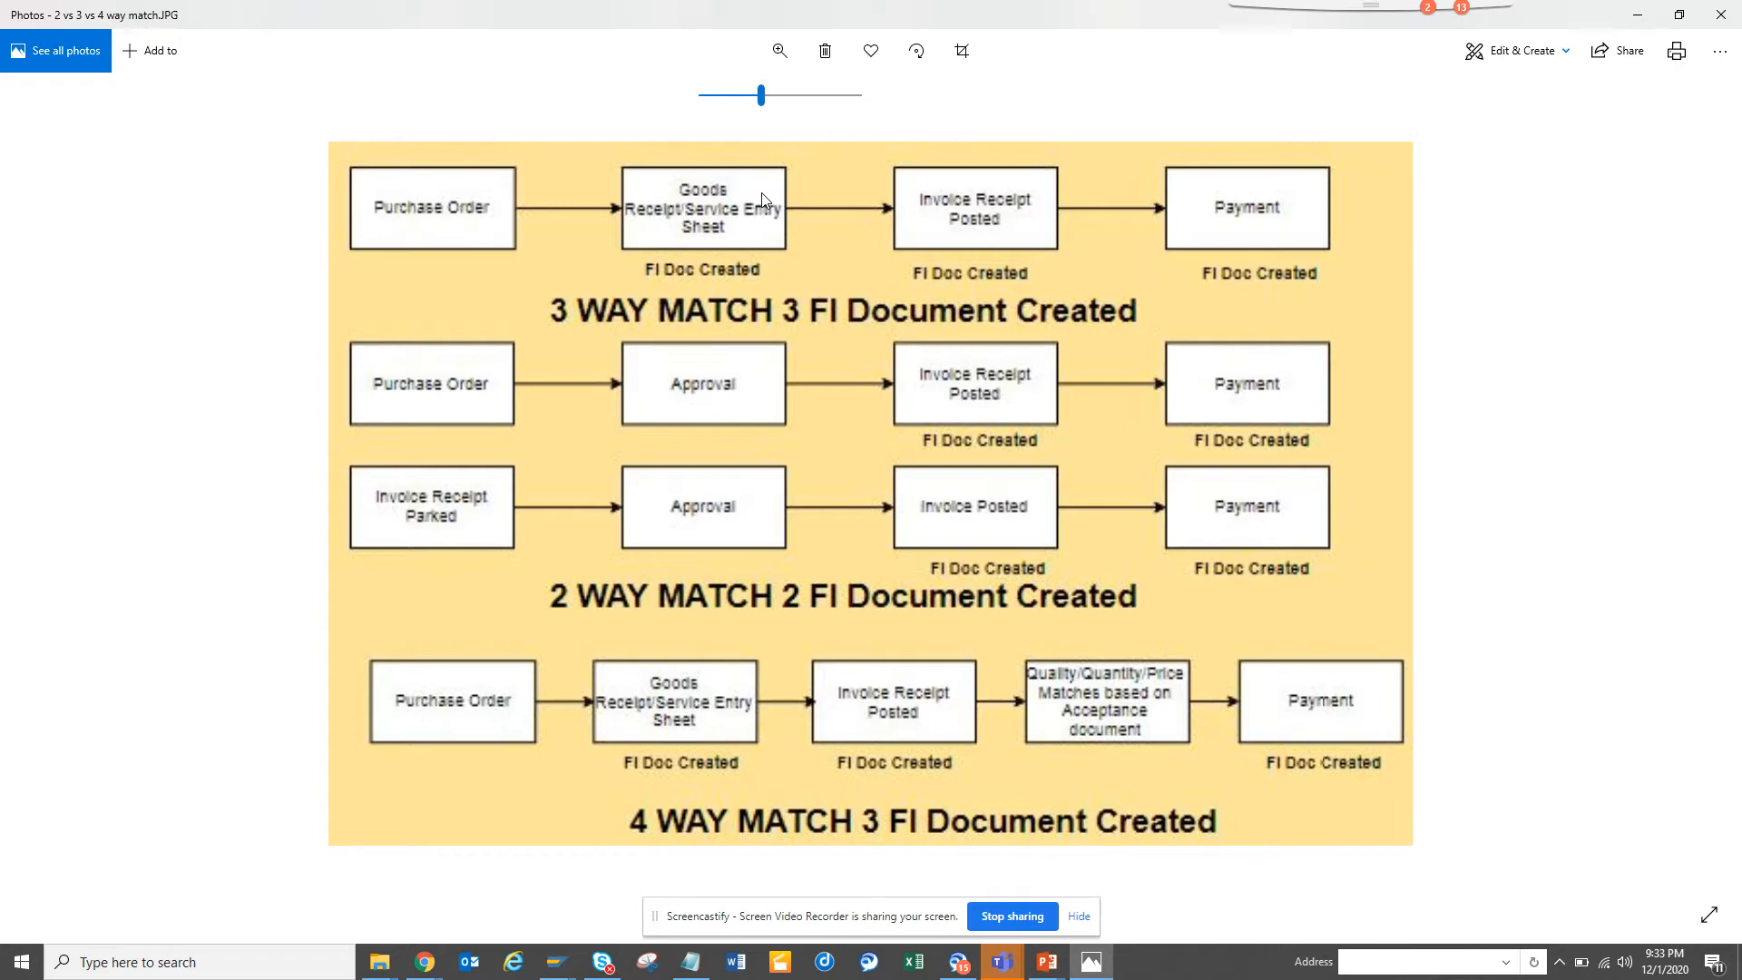
pyautogui.moveTo(478, 232)
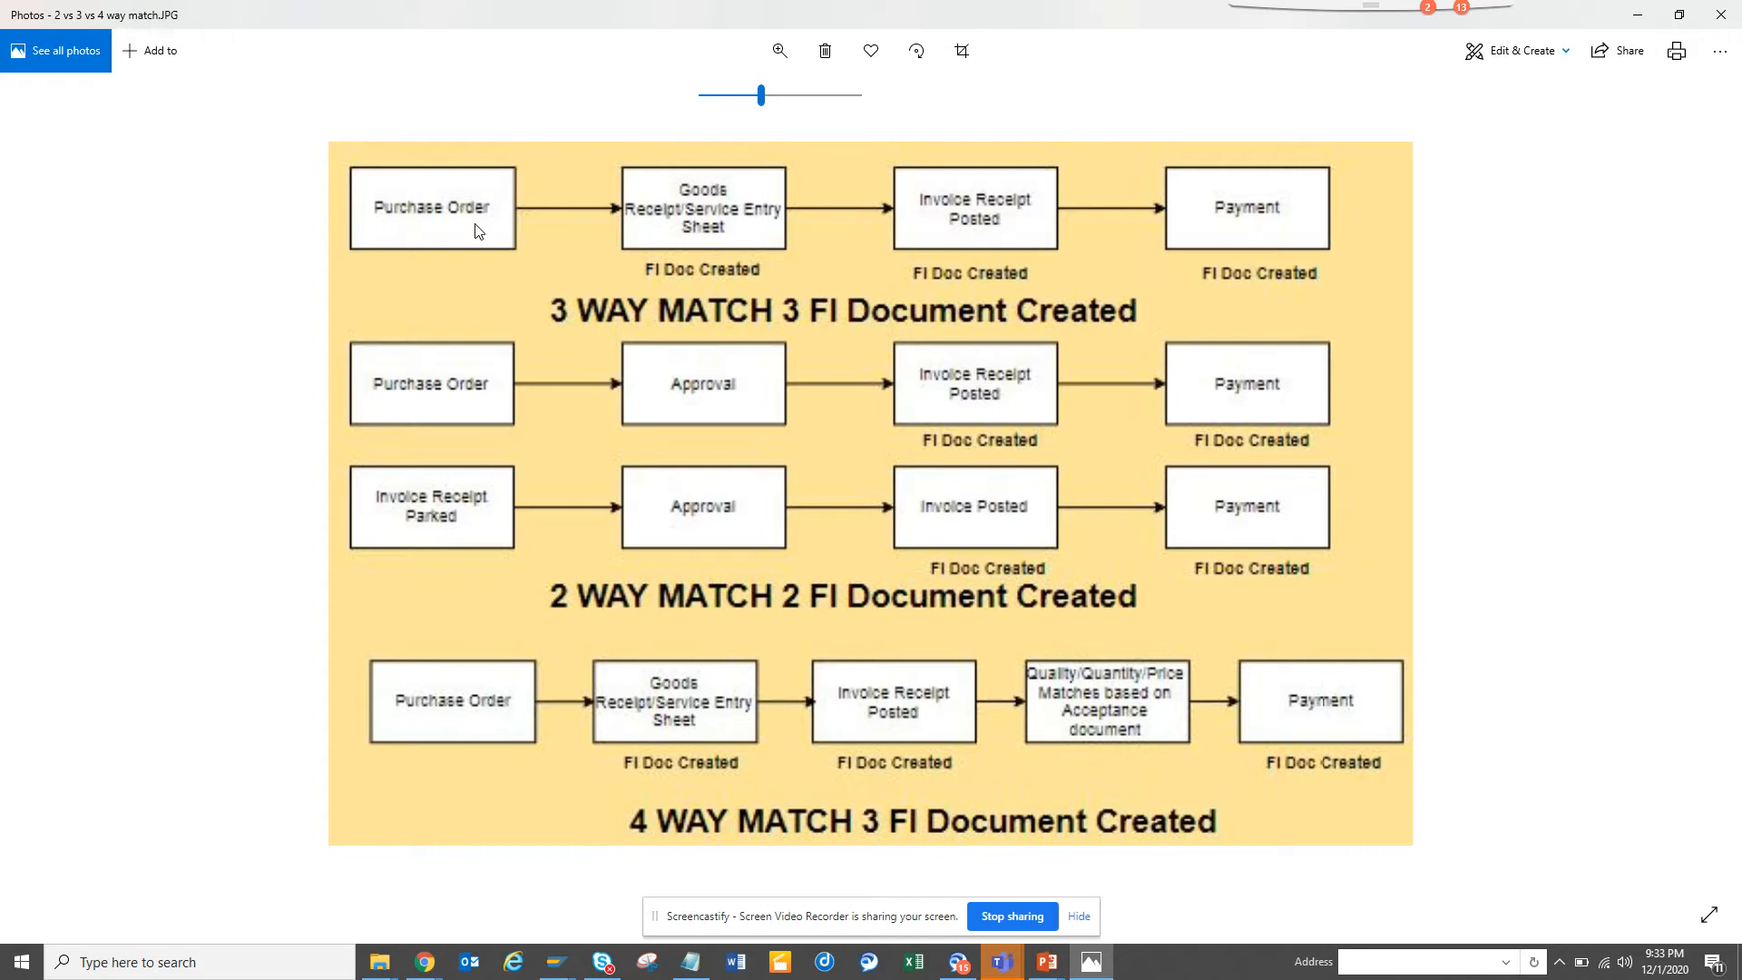
pyautogui.moveTo(556, 199)
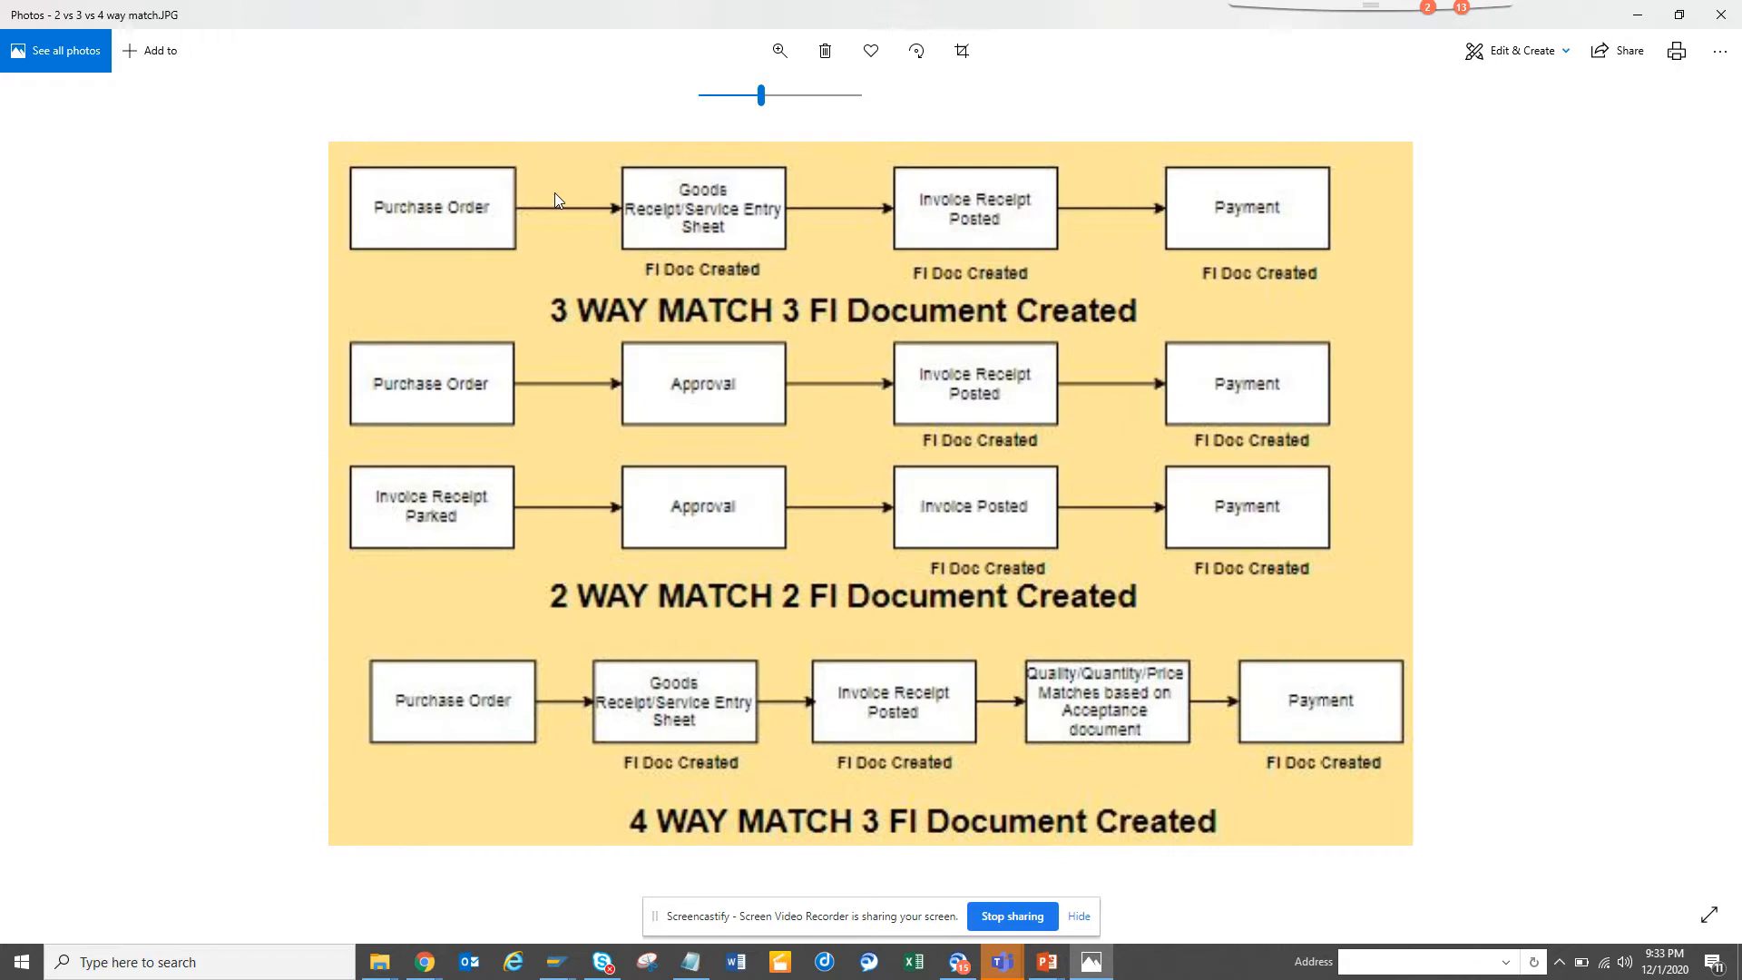
pyautogui.moveTo(553, 401)
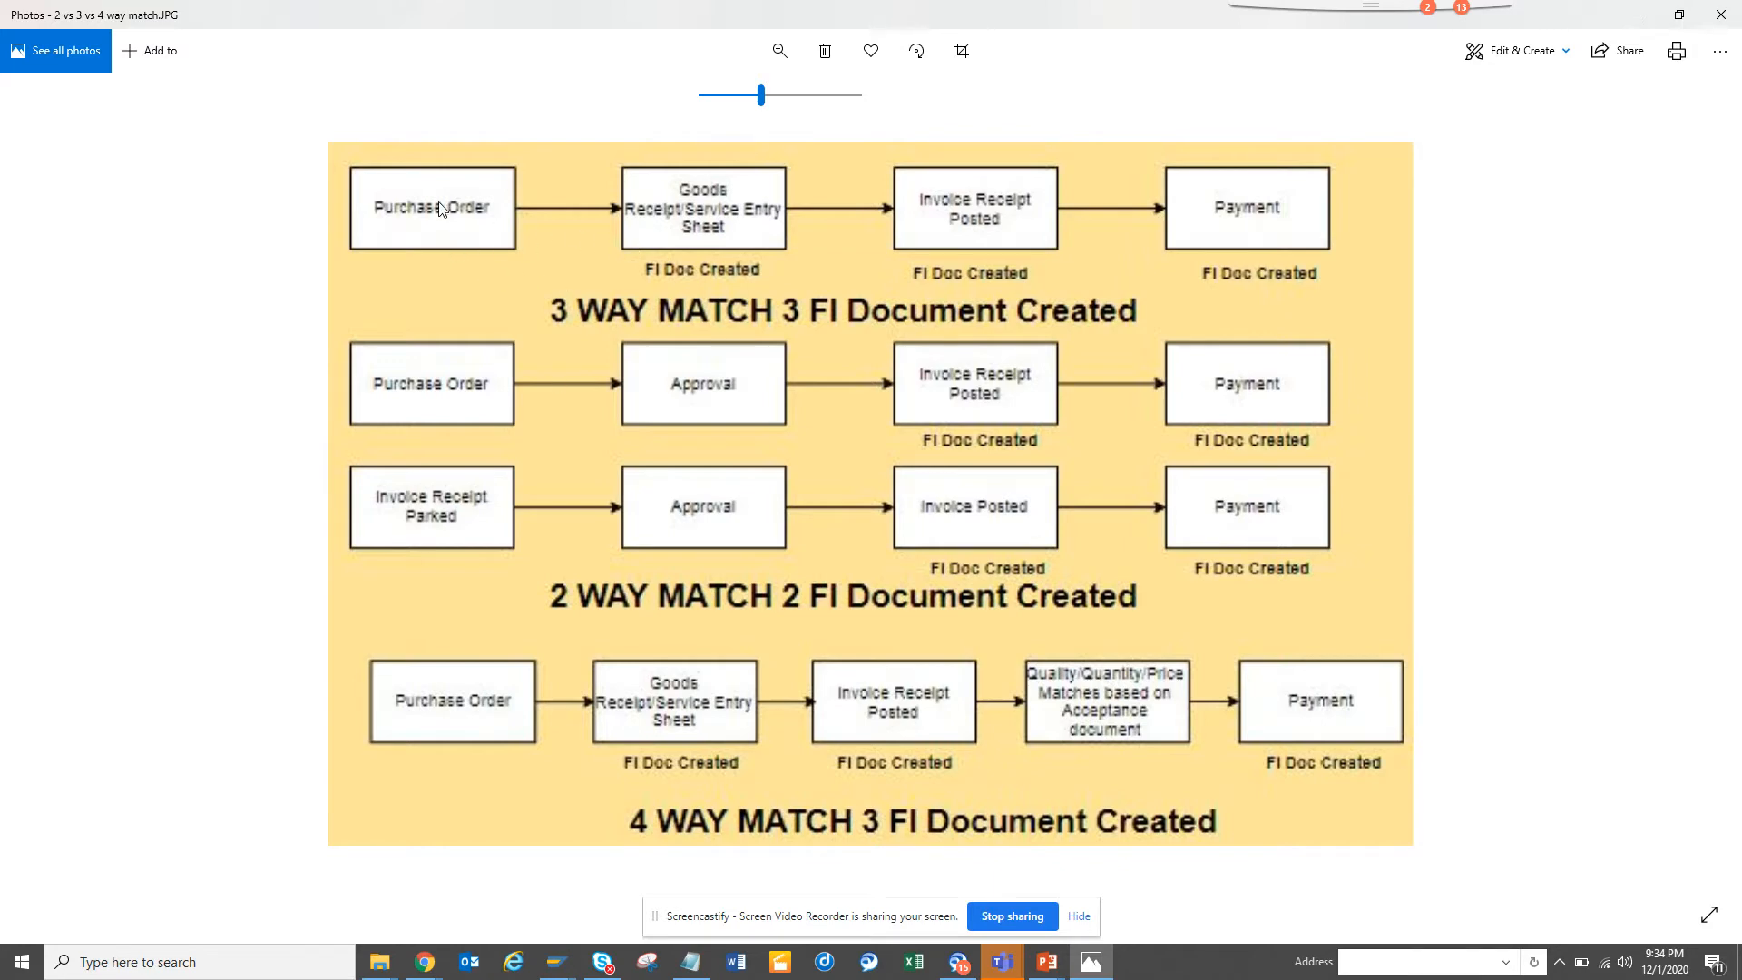
pyautogui.moveTo(986, 212)
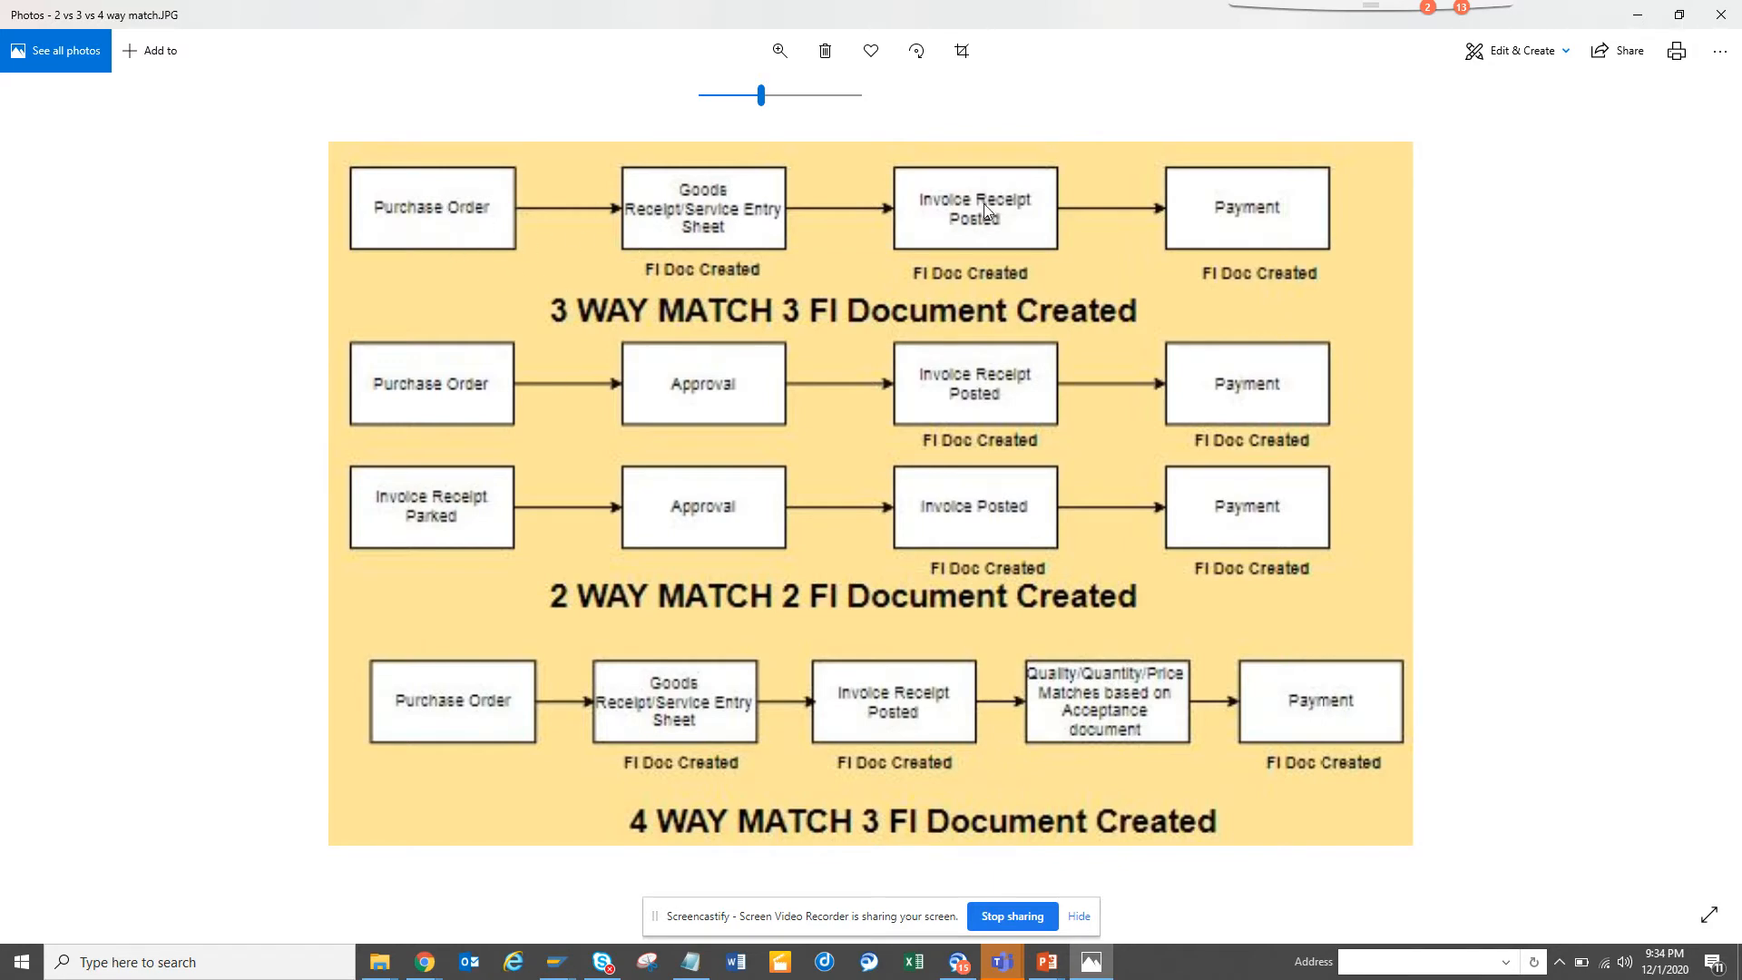
pyautogui.moveTo(719, 328)
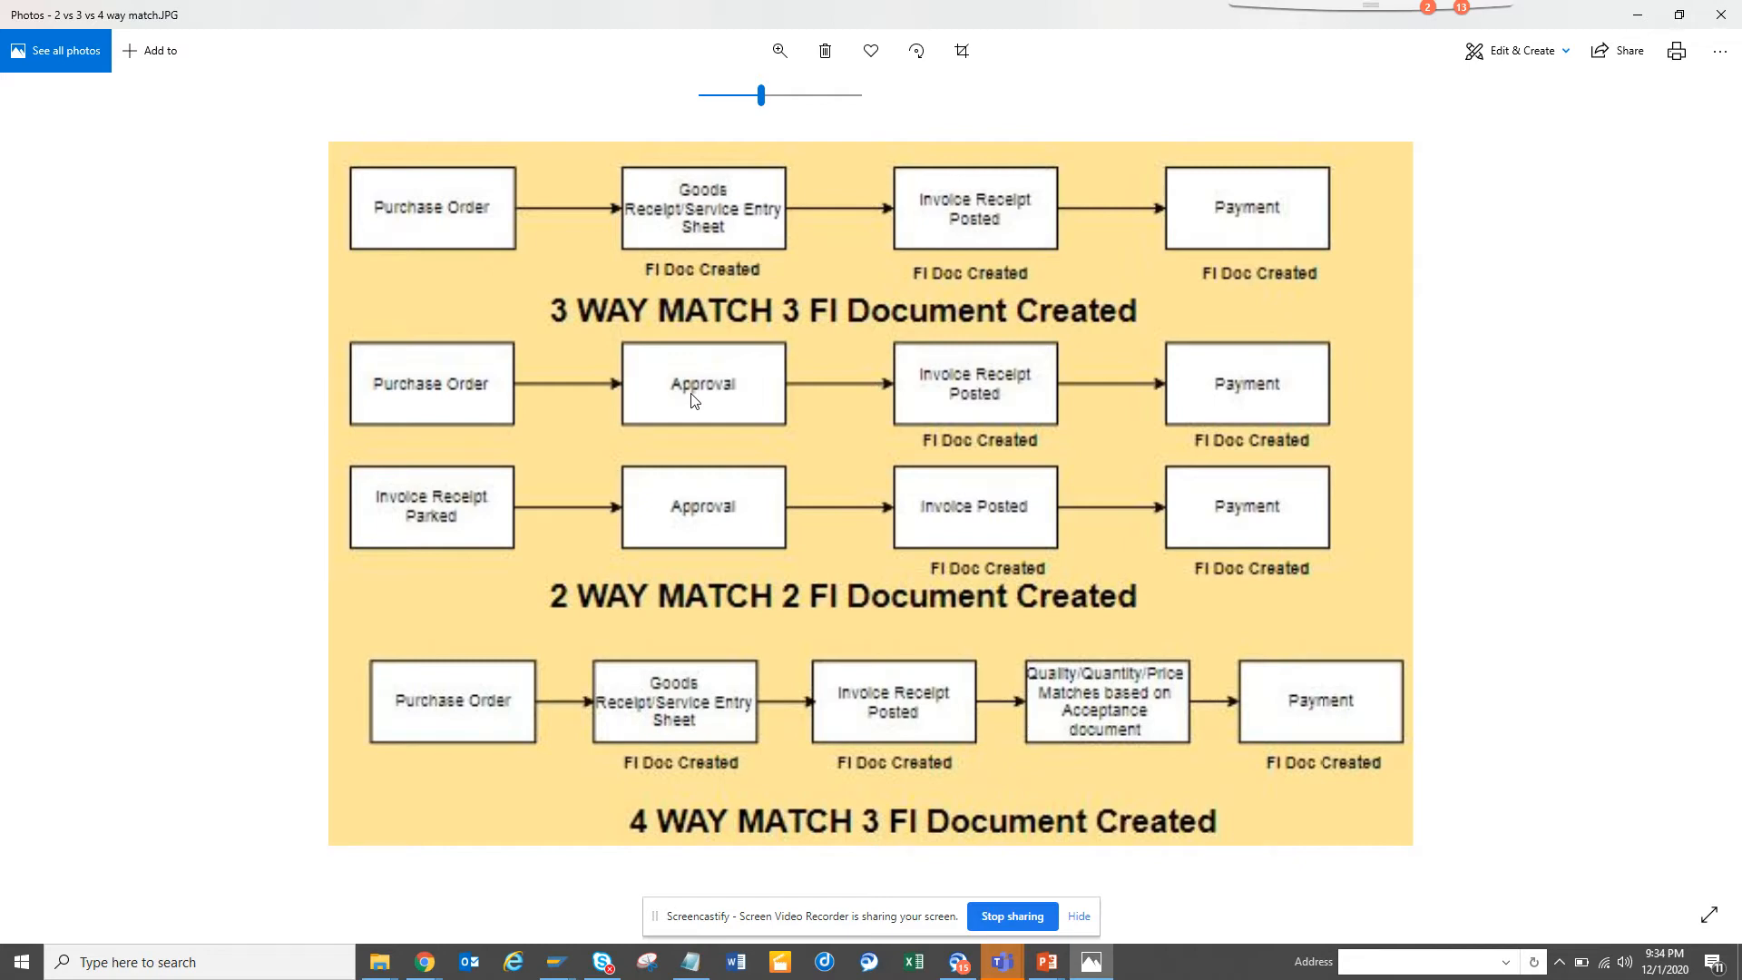
pyautogui.moveTo(484, 414)
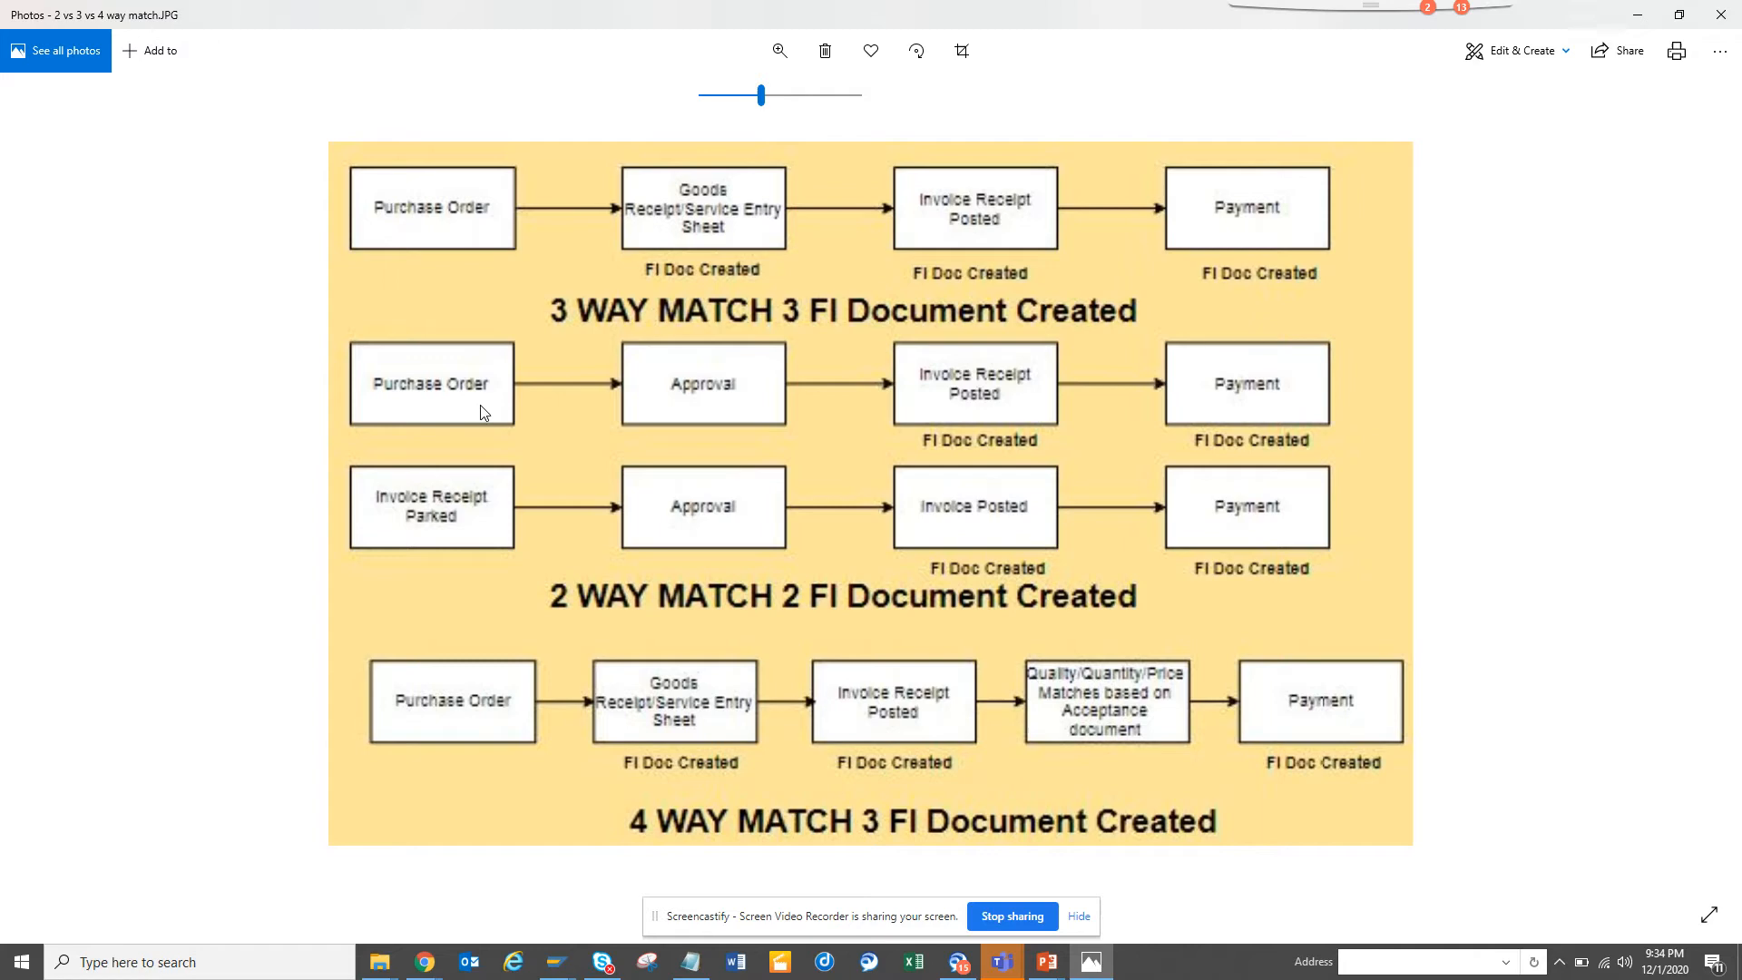
pyautogui.moveTo(434, 500)
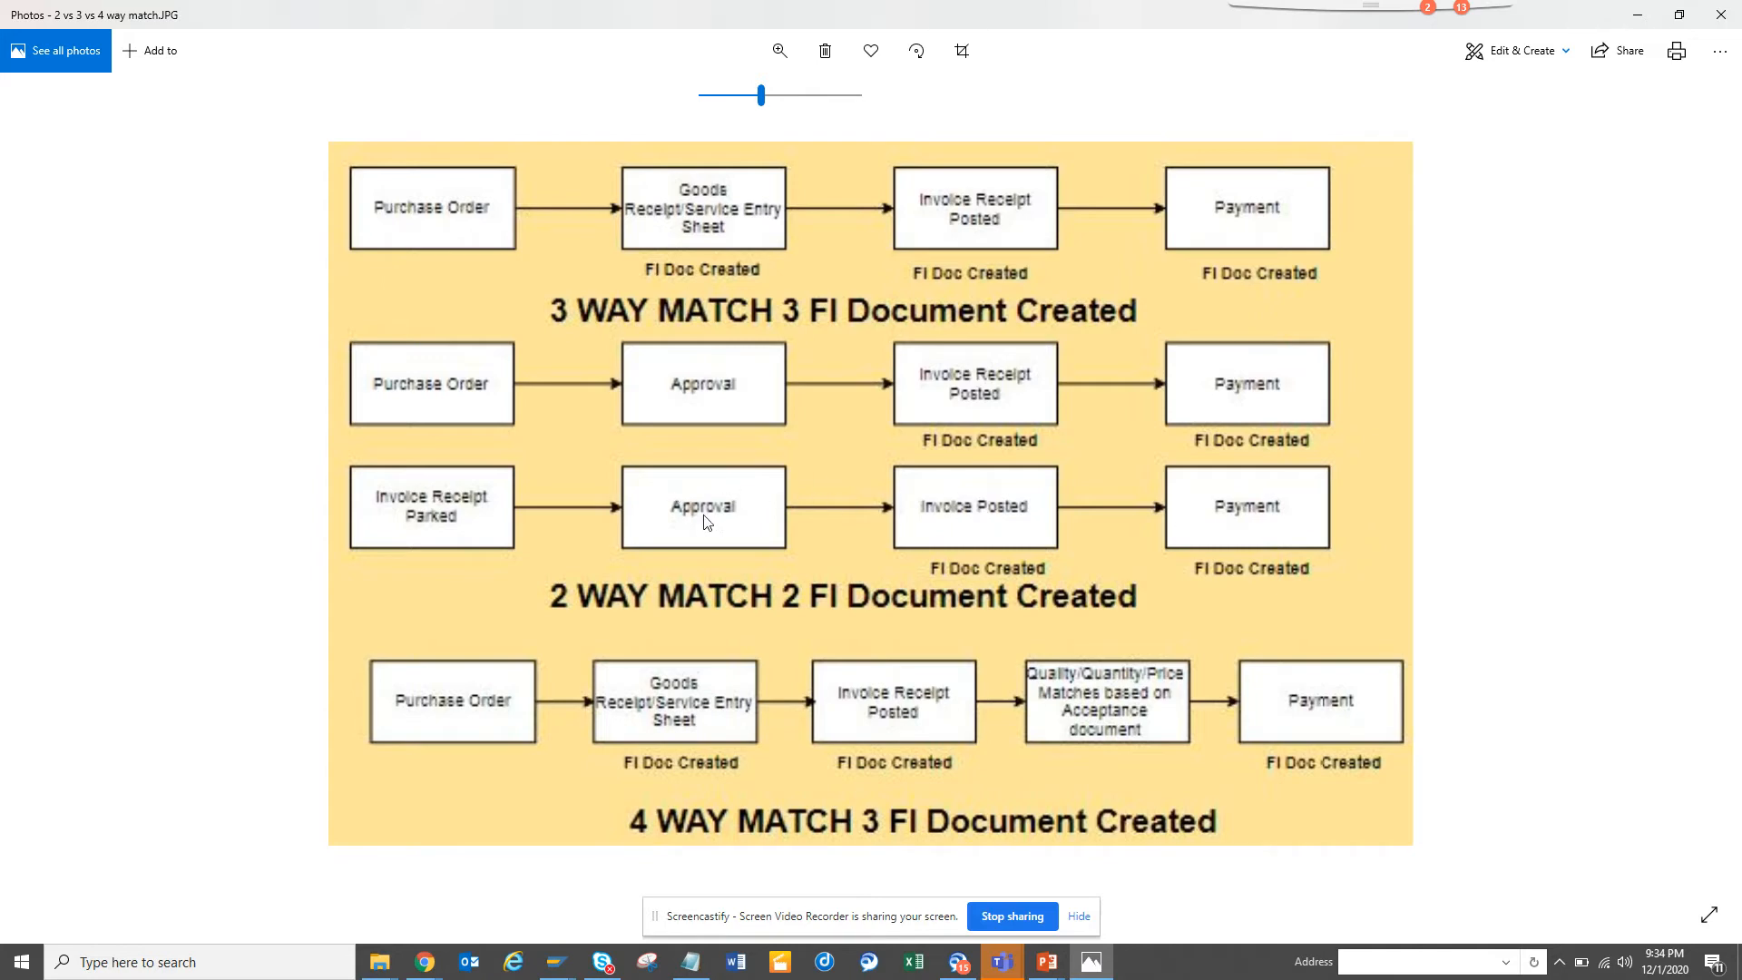
pyautogui.moveTo(820, 492)
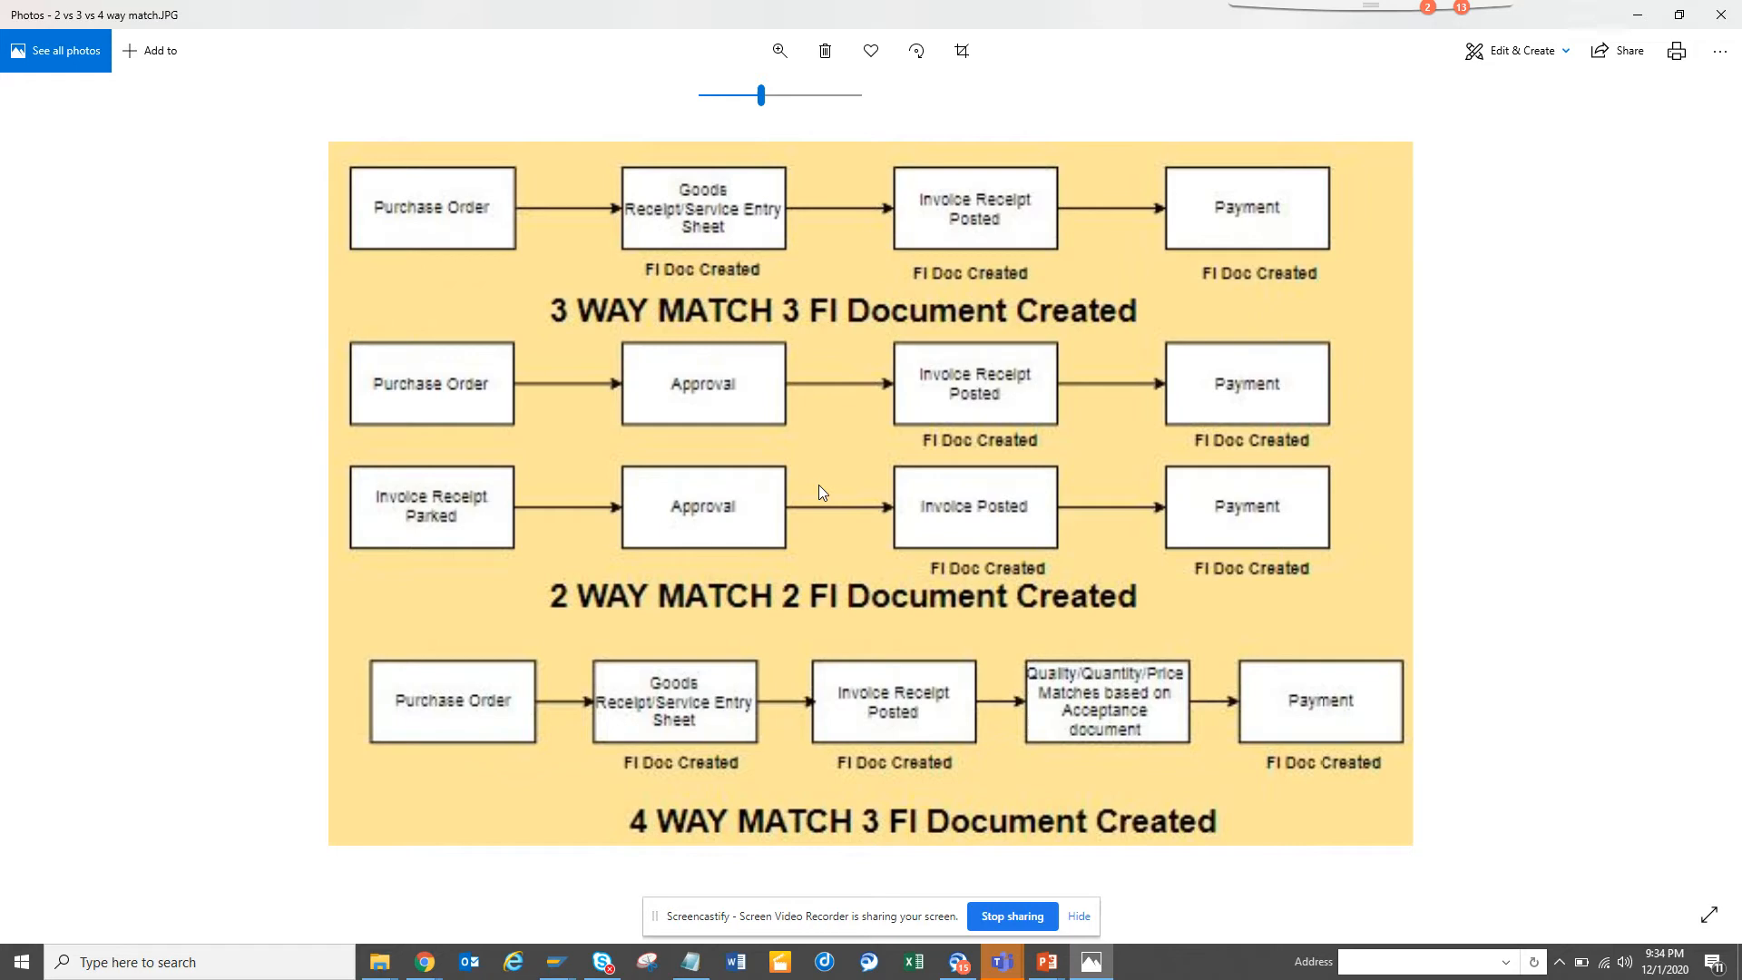
pyautogui.moveTo(605, 512)
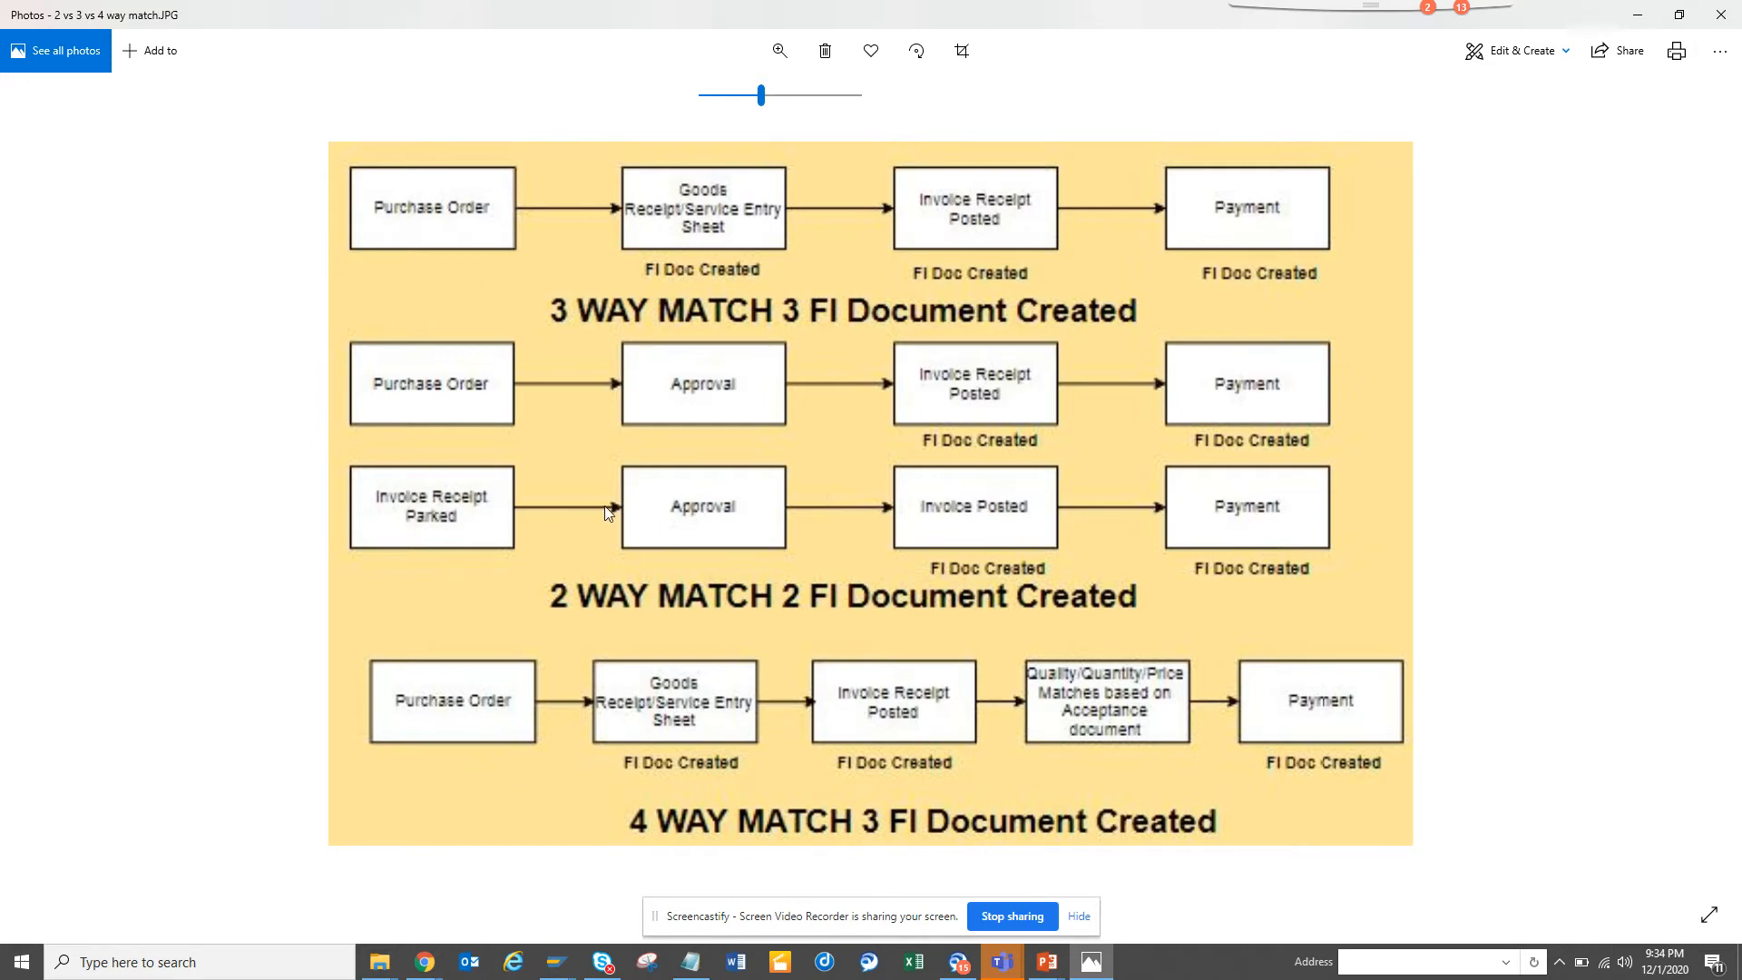
pyautogui.moveTo(484, 440)
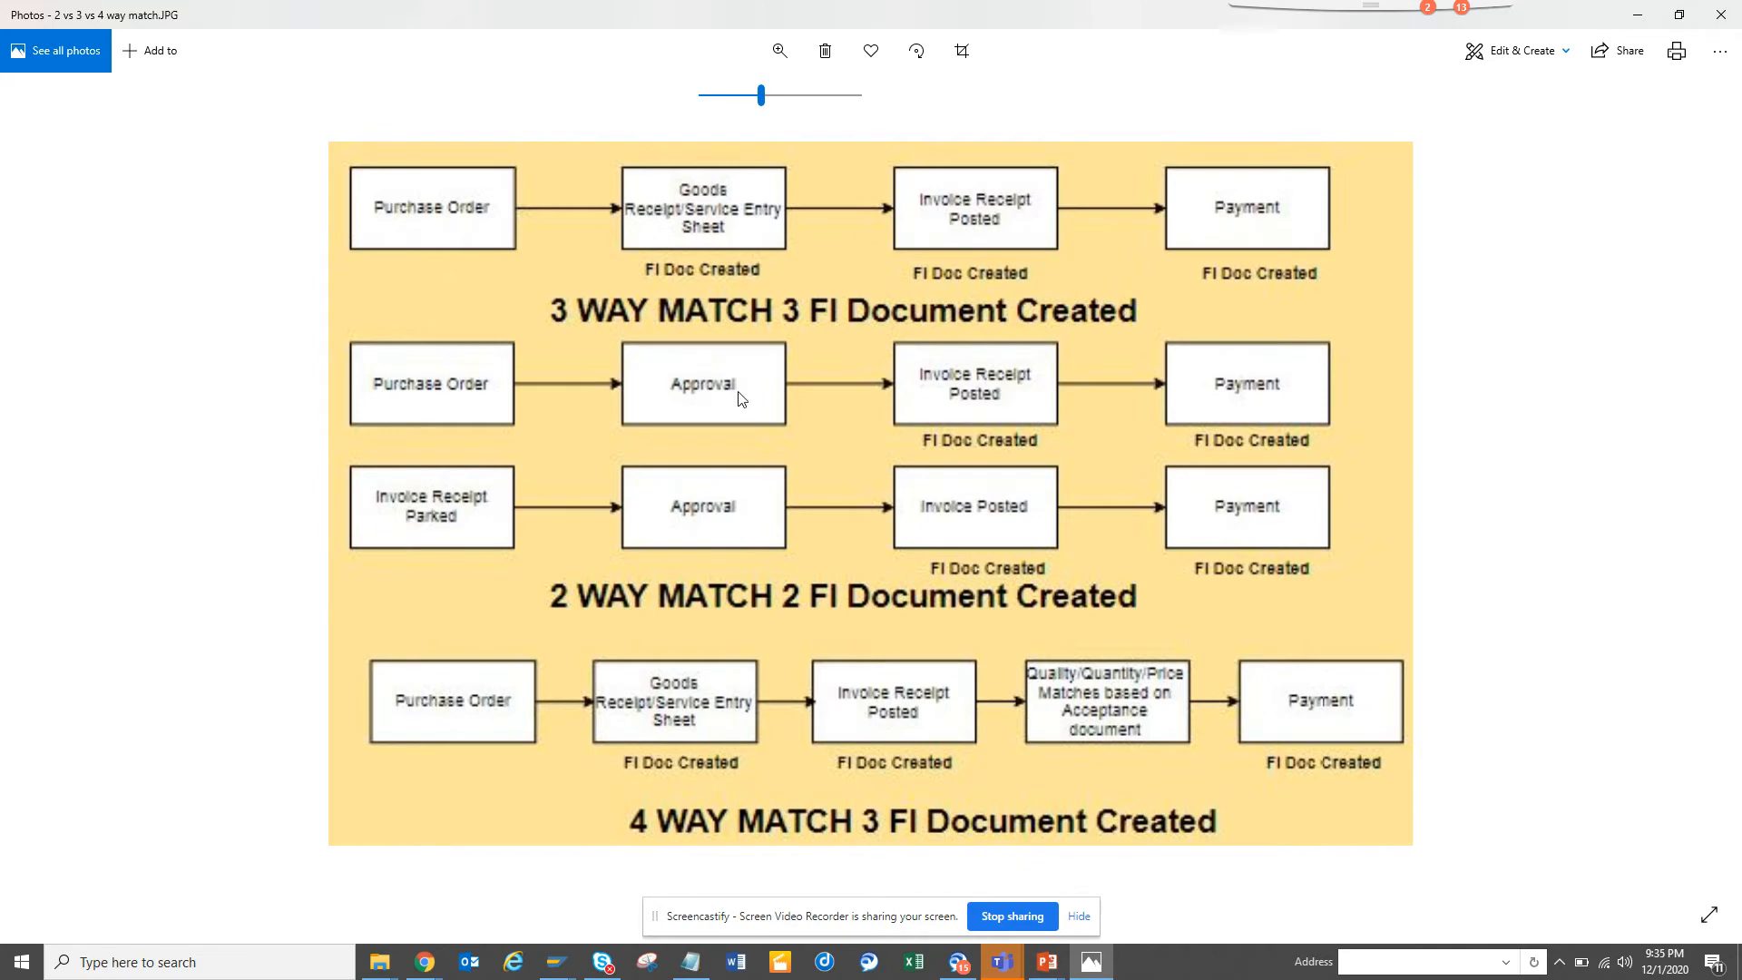
pyautogui.moveTo(742, 442)
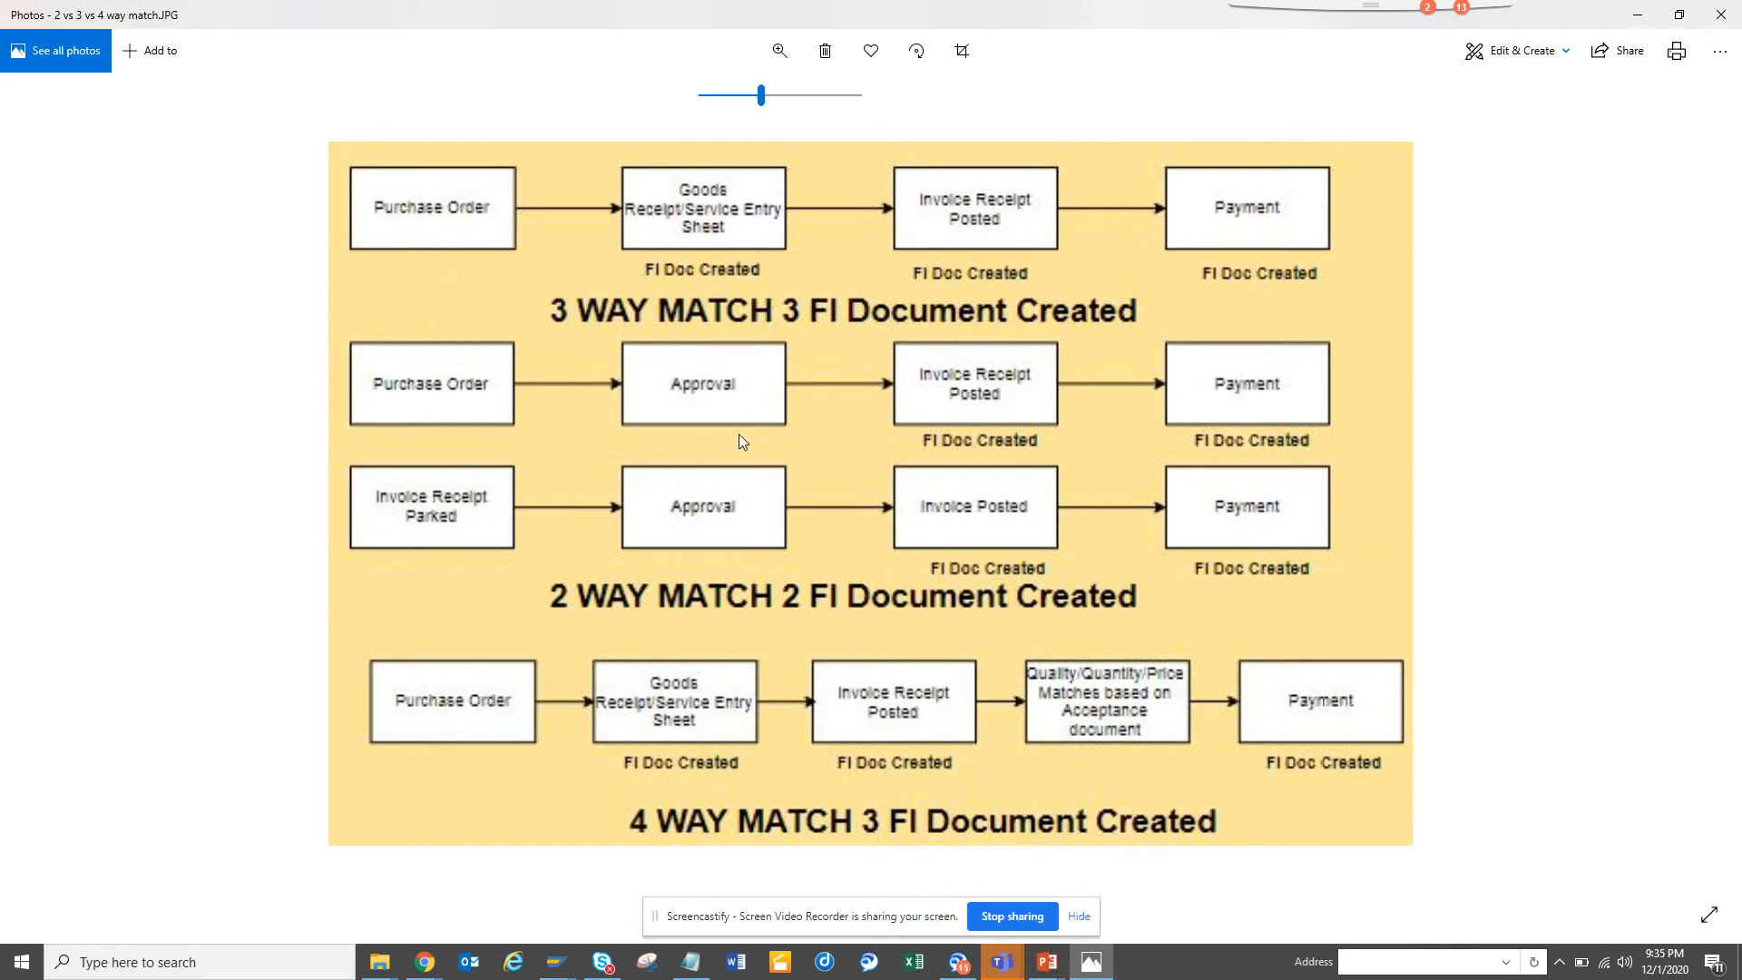
pyautogui.moveTo(599, 383)
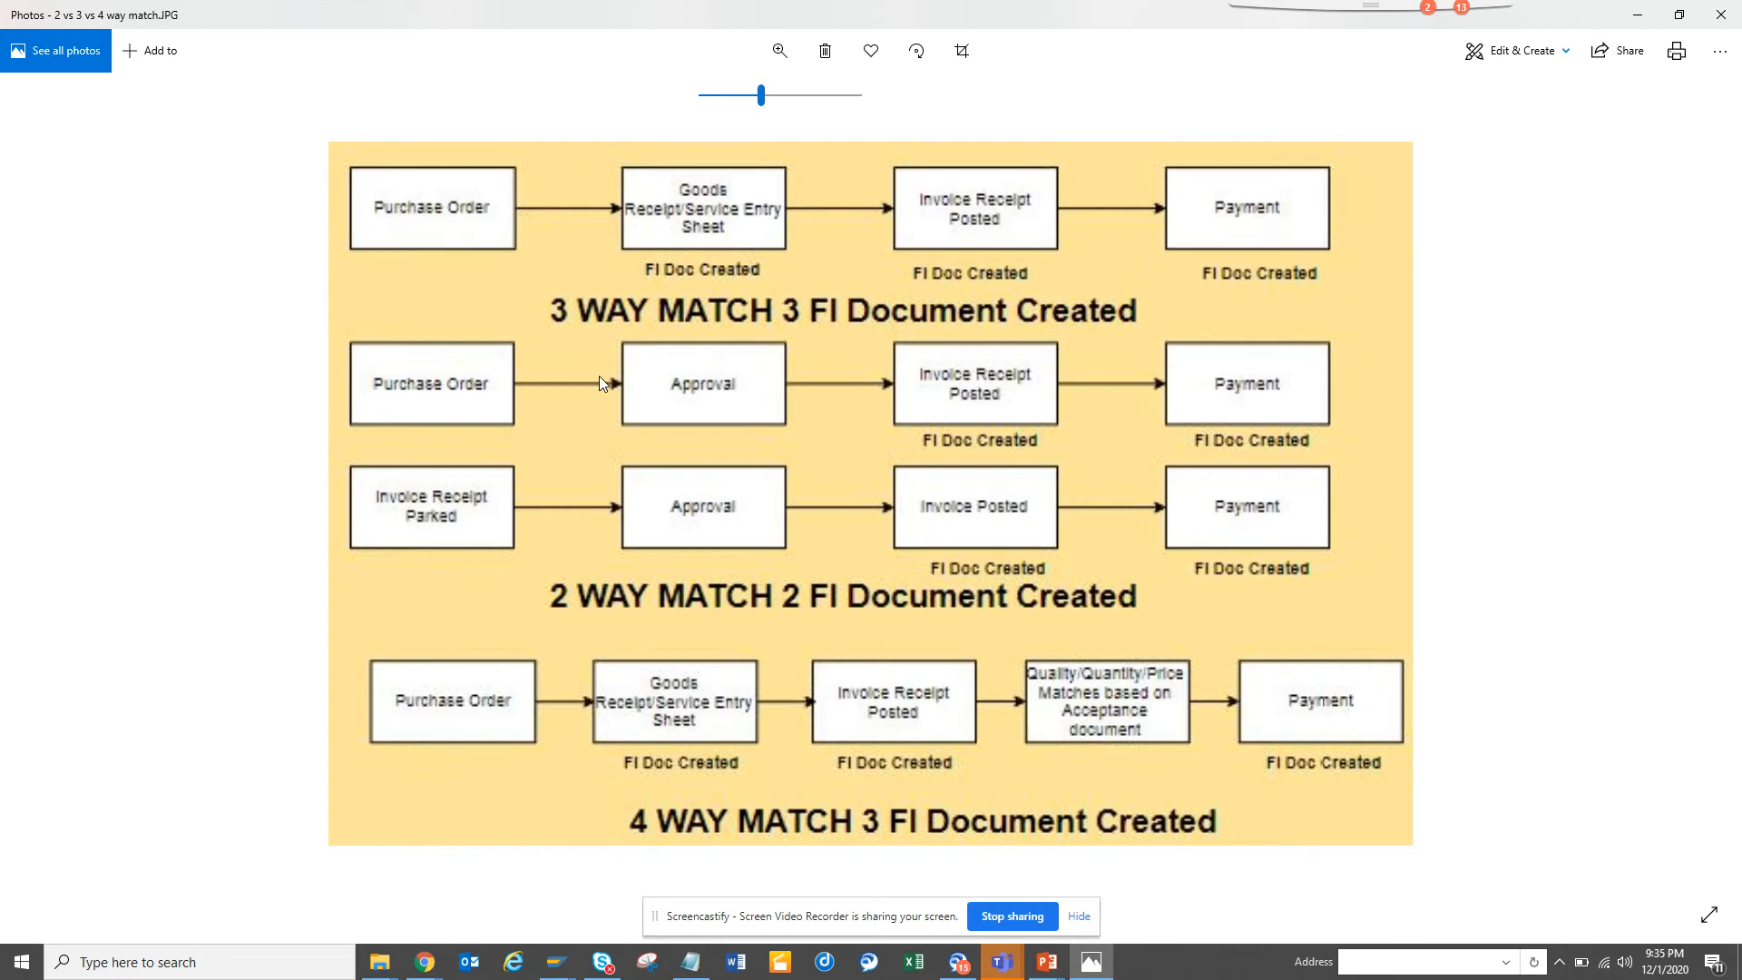
pyautogui.moveTo(815, 662)
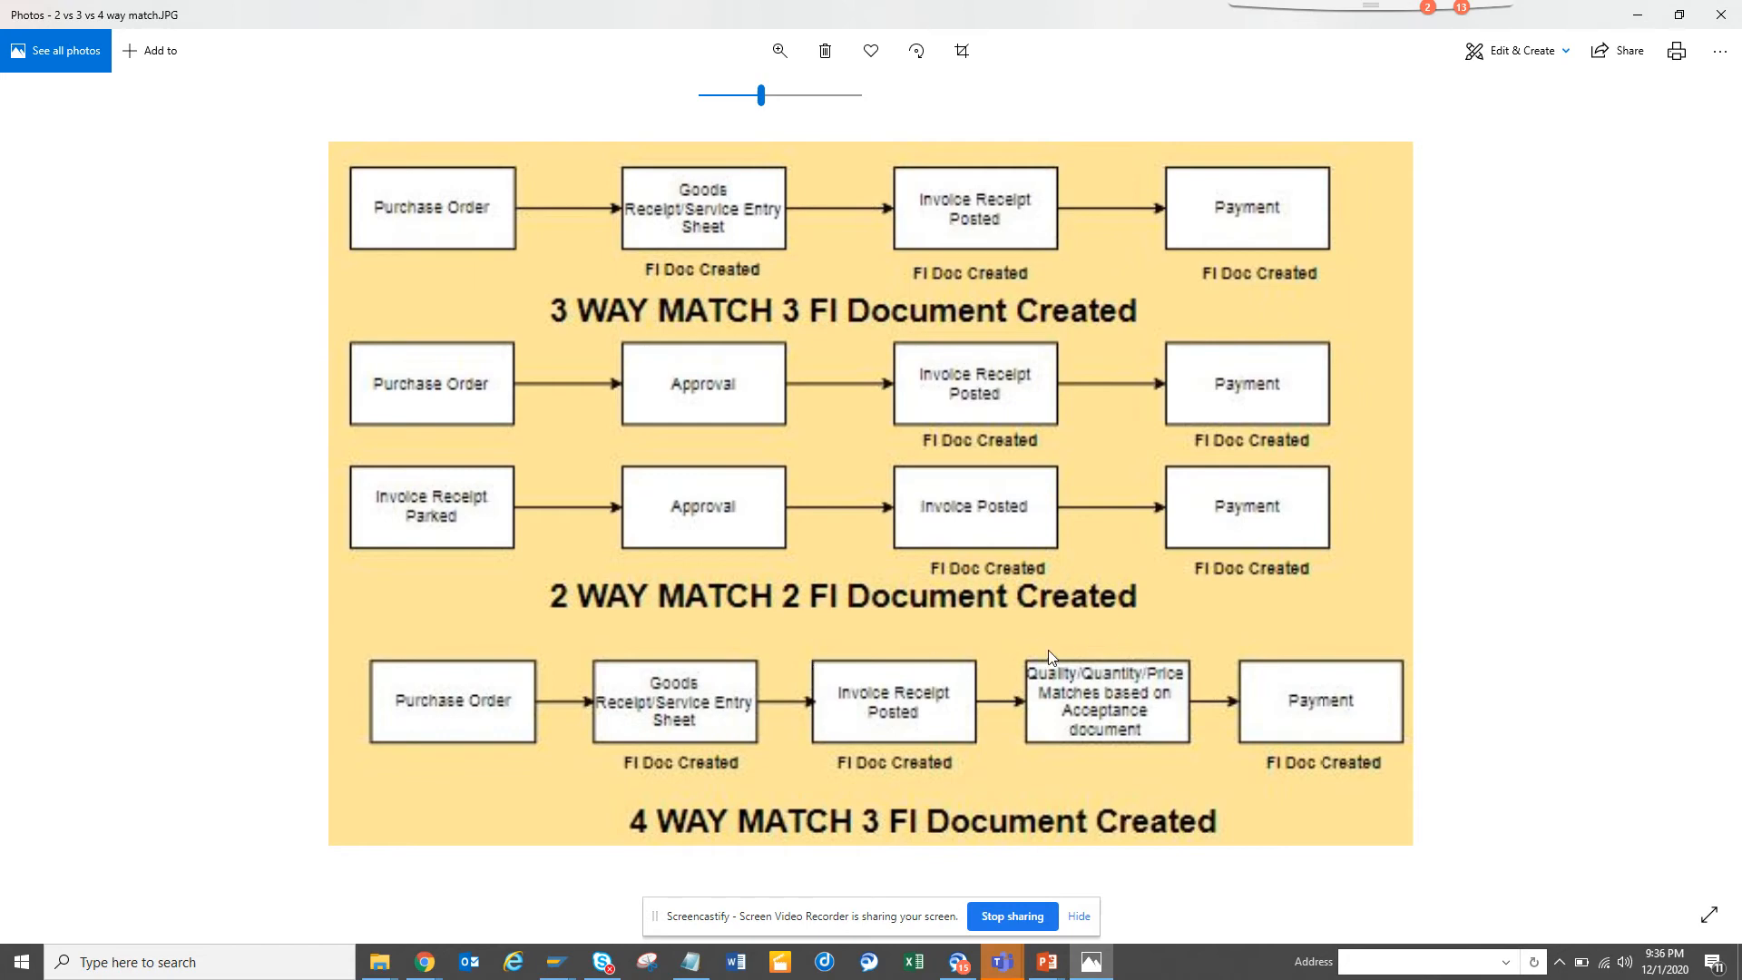
pyautogui.moveTo(1104, 672)
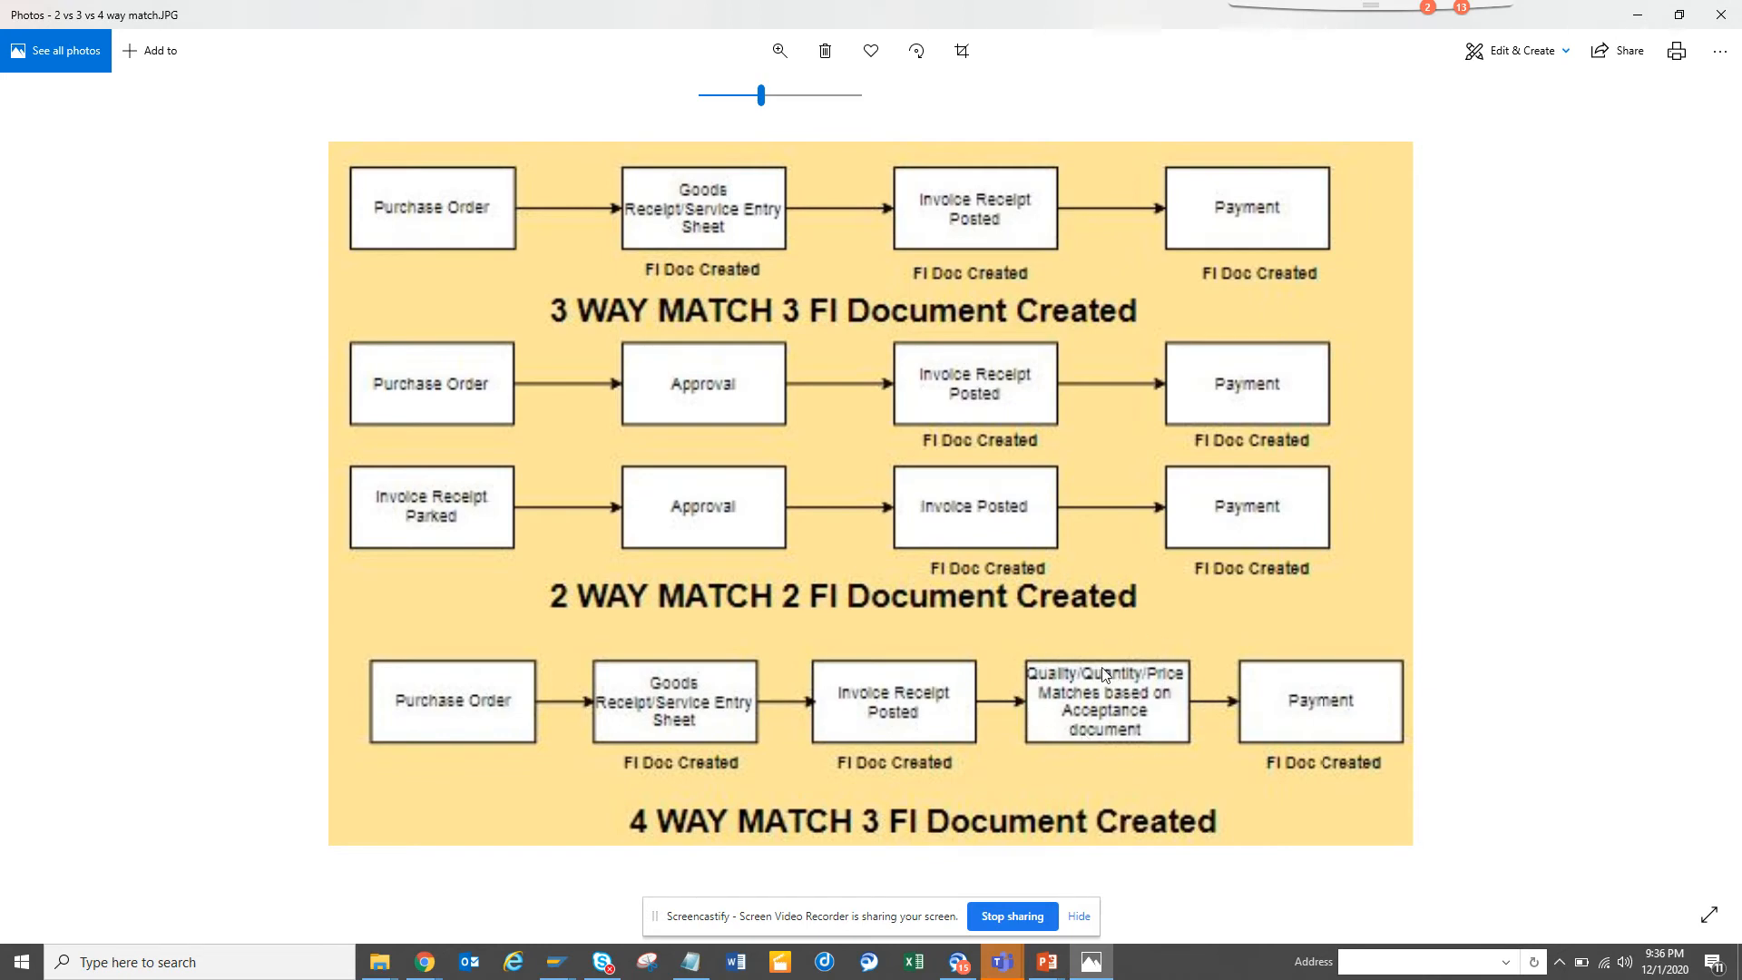
pyautogui.moveTo(1098, 718)
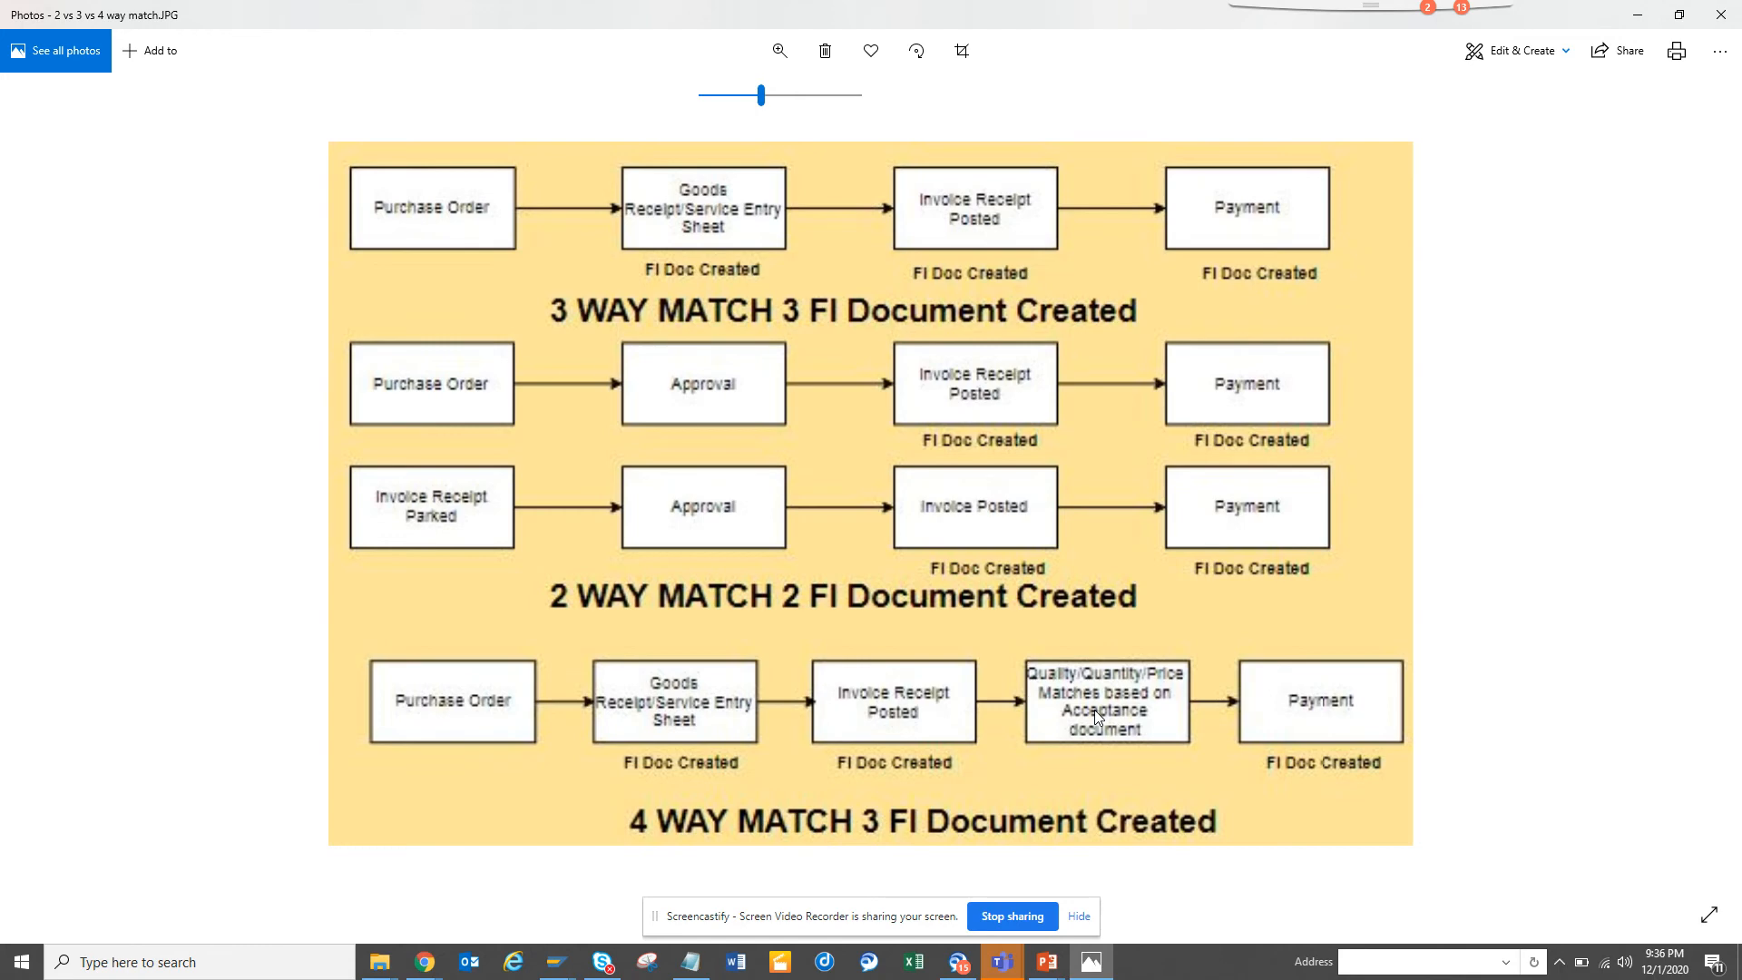
pyautogui.moveTo(980, 699)
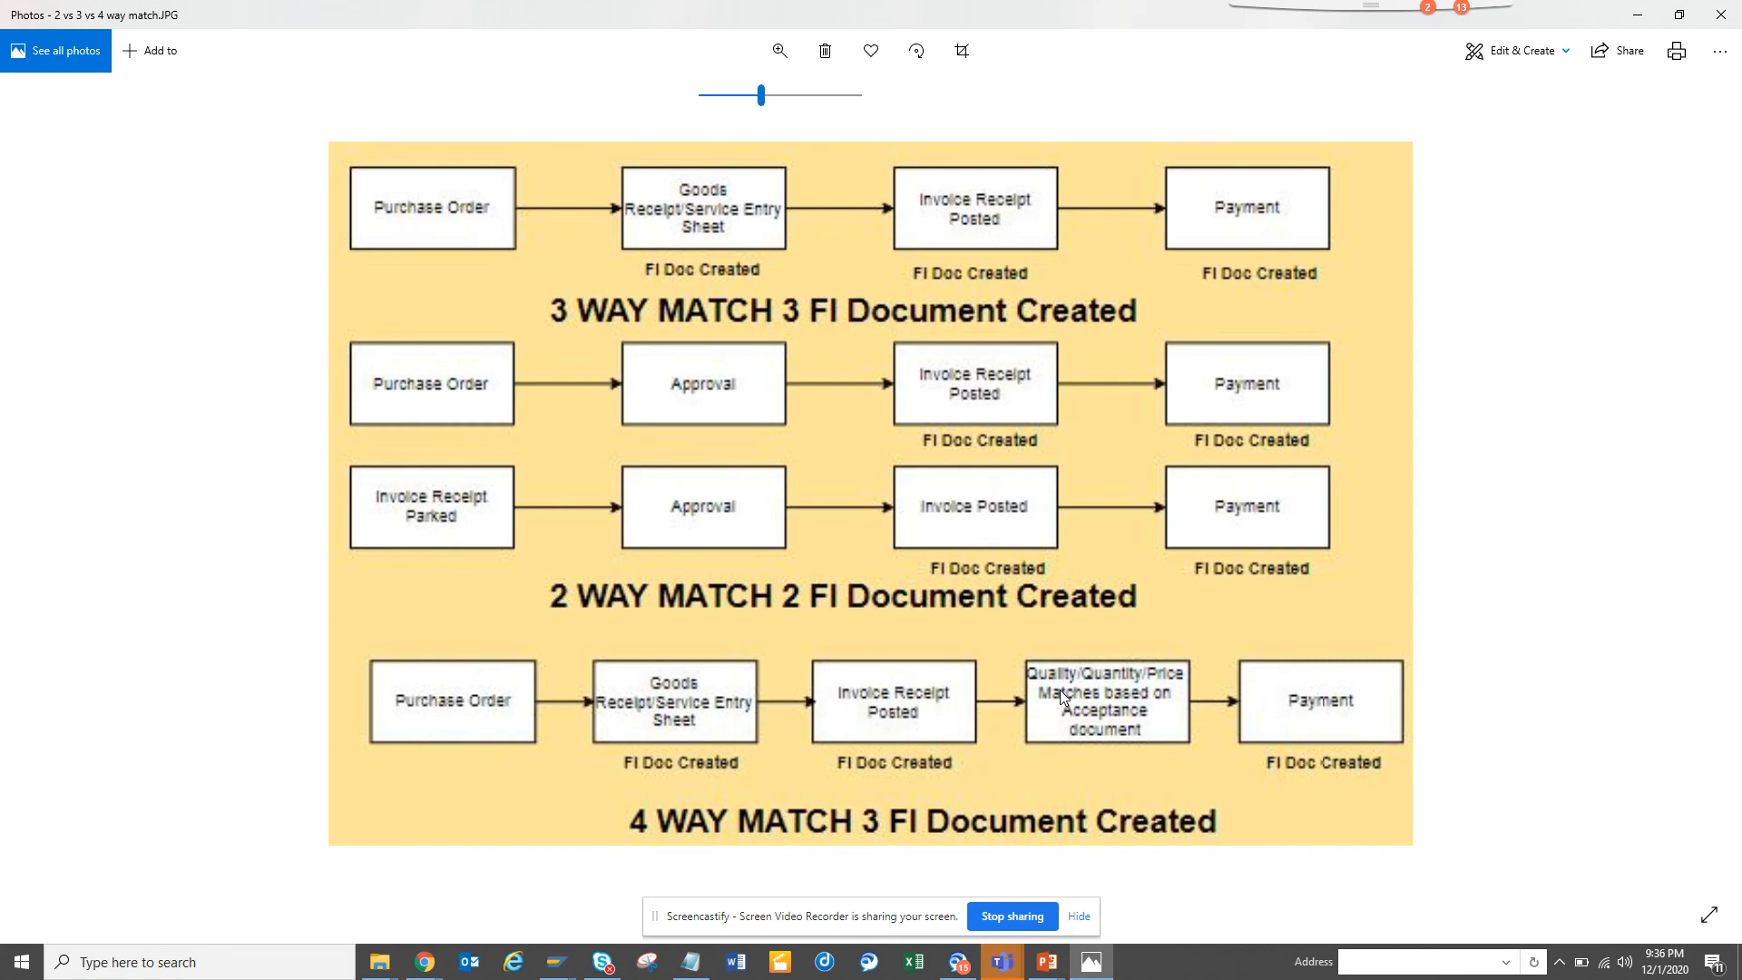
pyautogui.moveTo(795, 180)
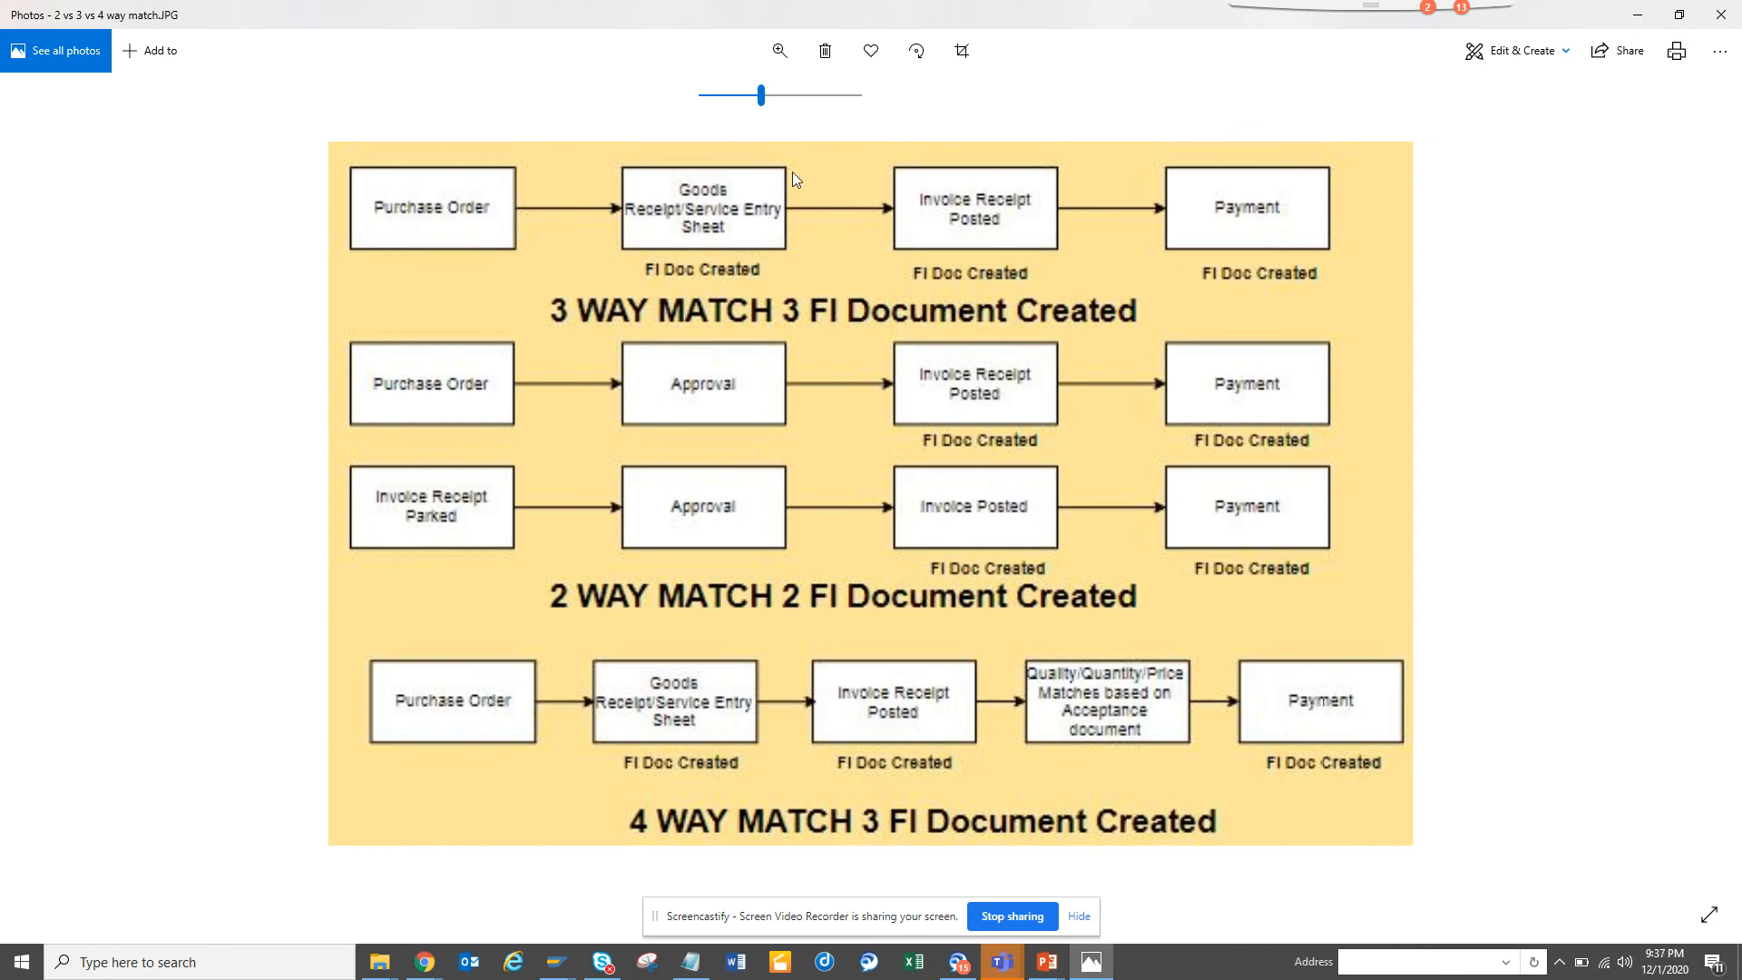
pyautogui.moveTo(904, 278)
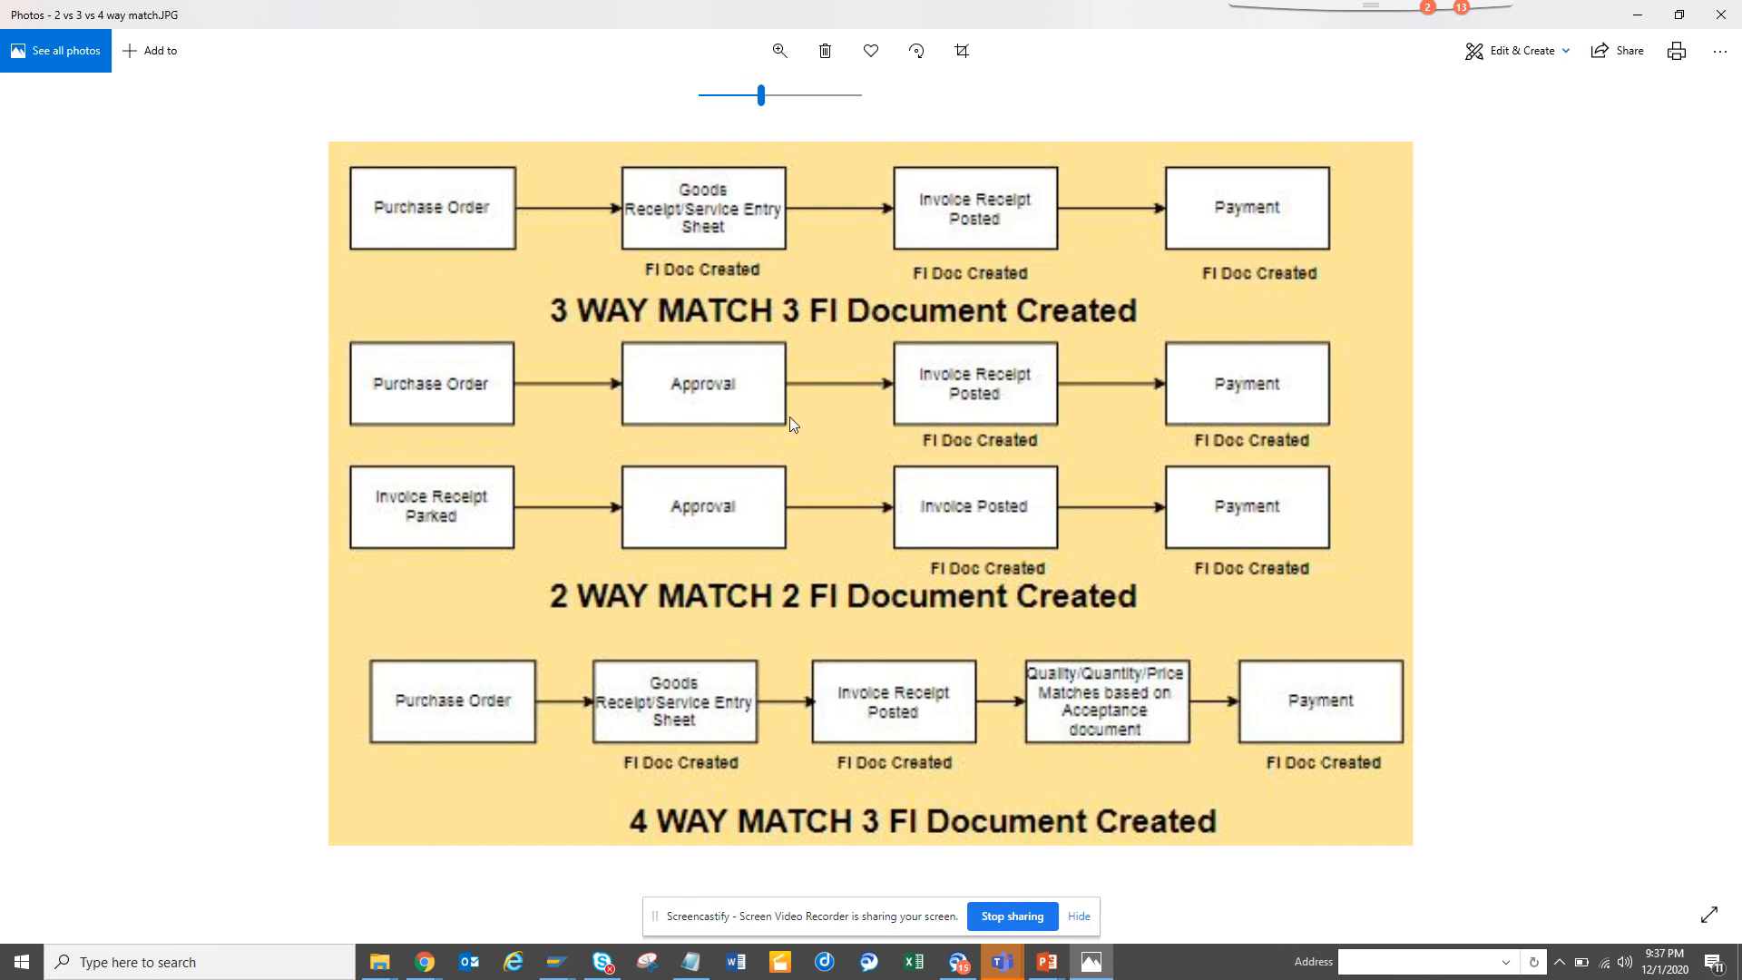
pyautogui.moveTo(827, 515)
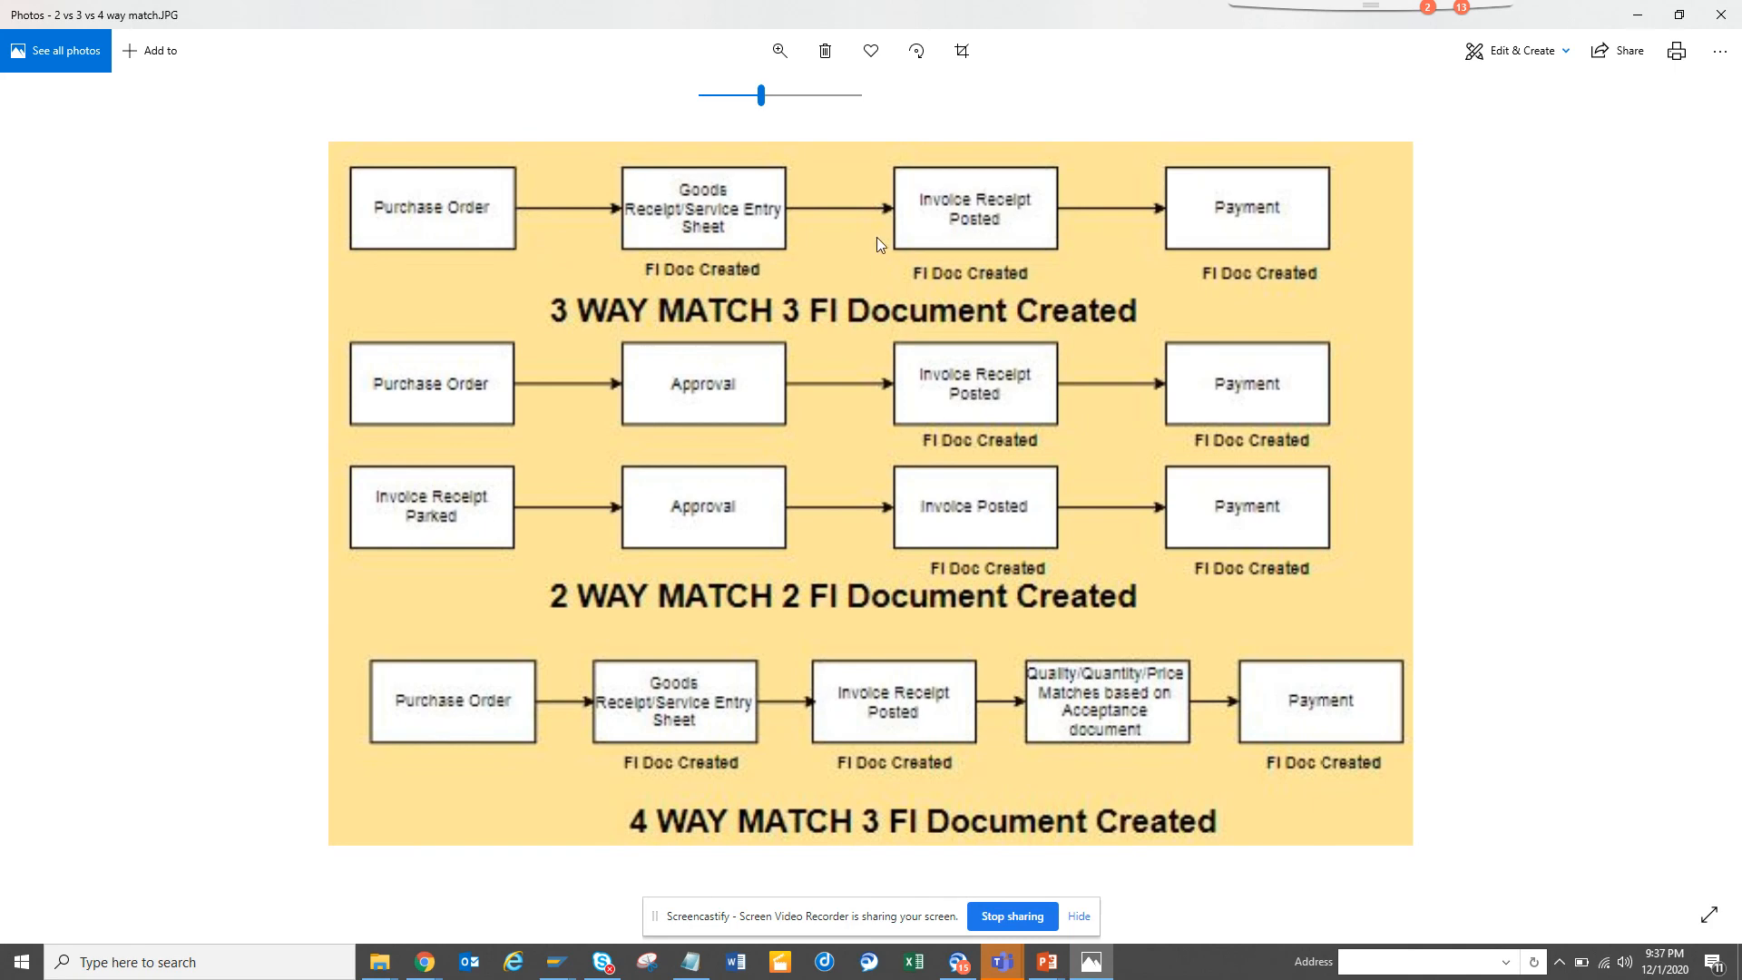
pyautogui.moveTo(905, 544)
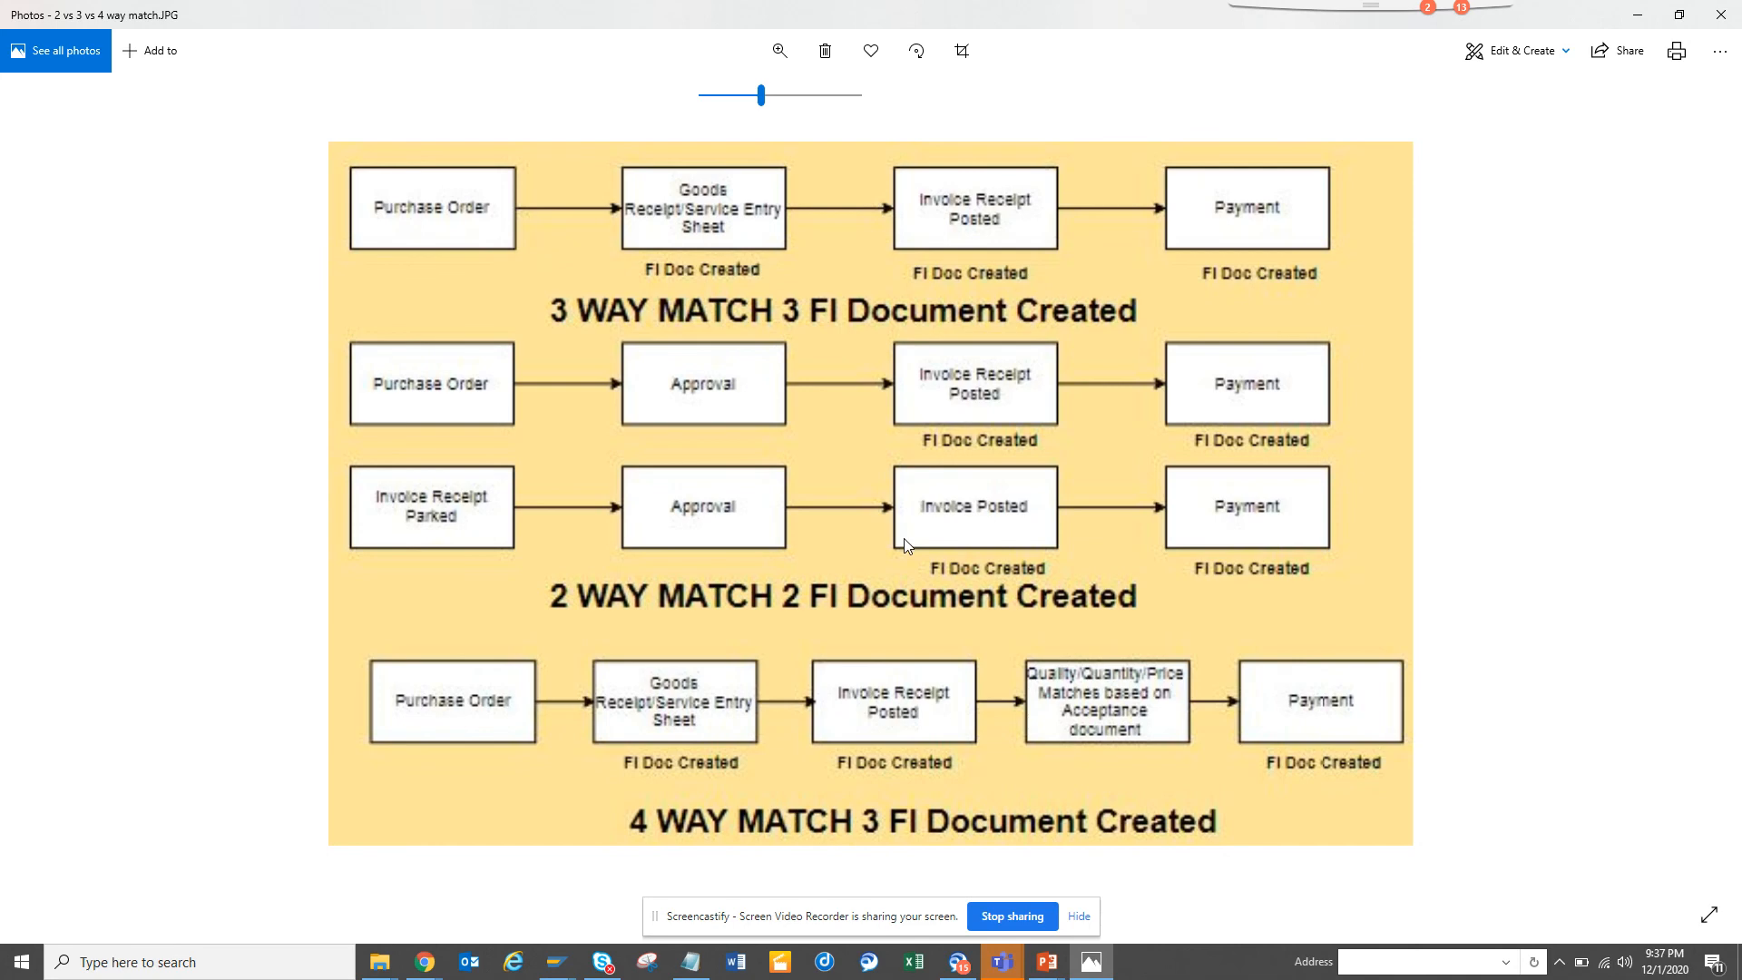